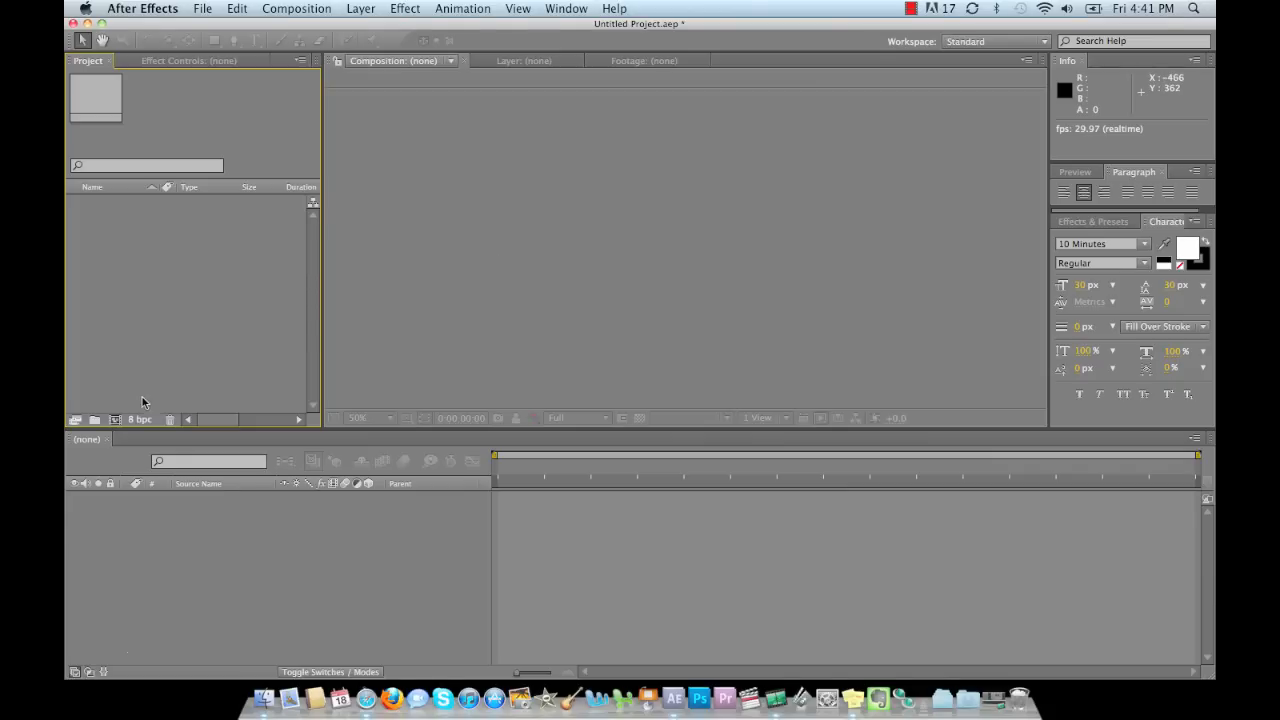
- Create Comp 1 at 720x480, 29.97 fps and 30 seconds duration from the Project panel
click(94, 420)
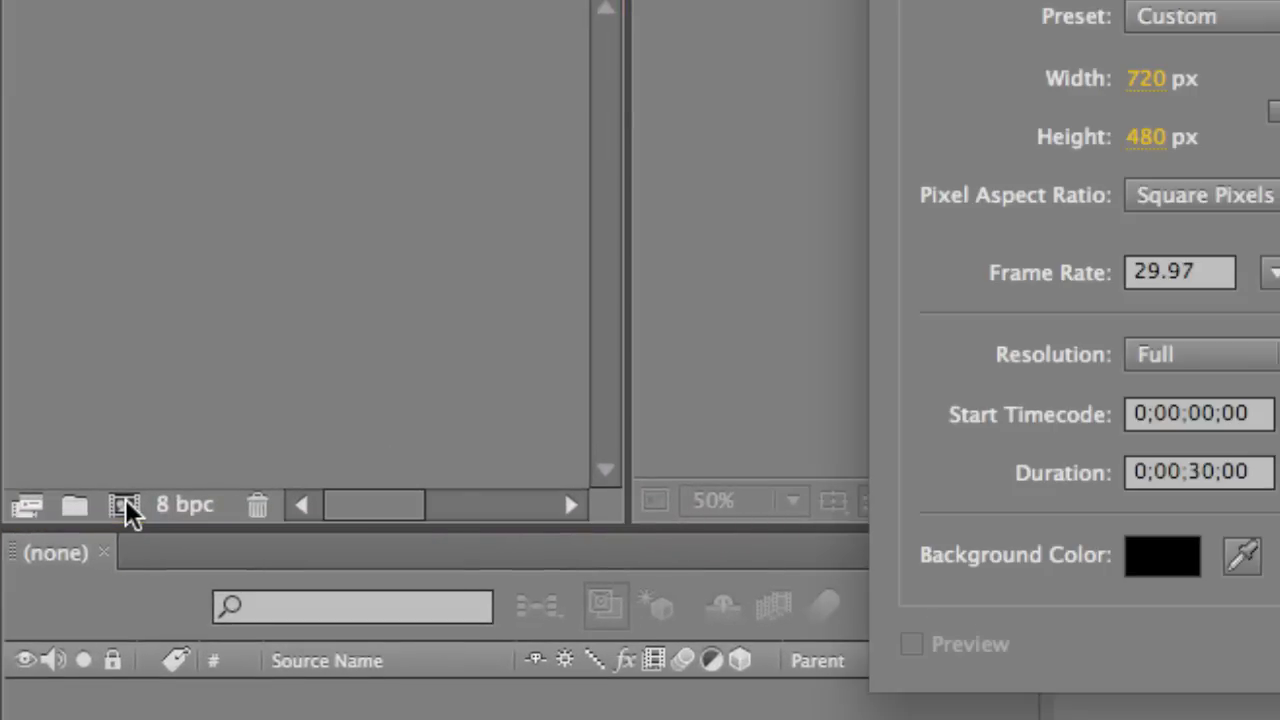
click(124, 504)
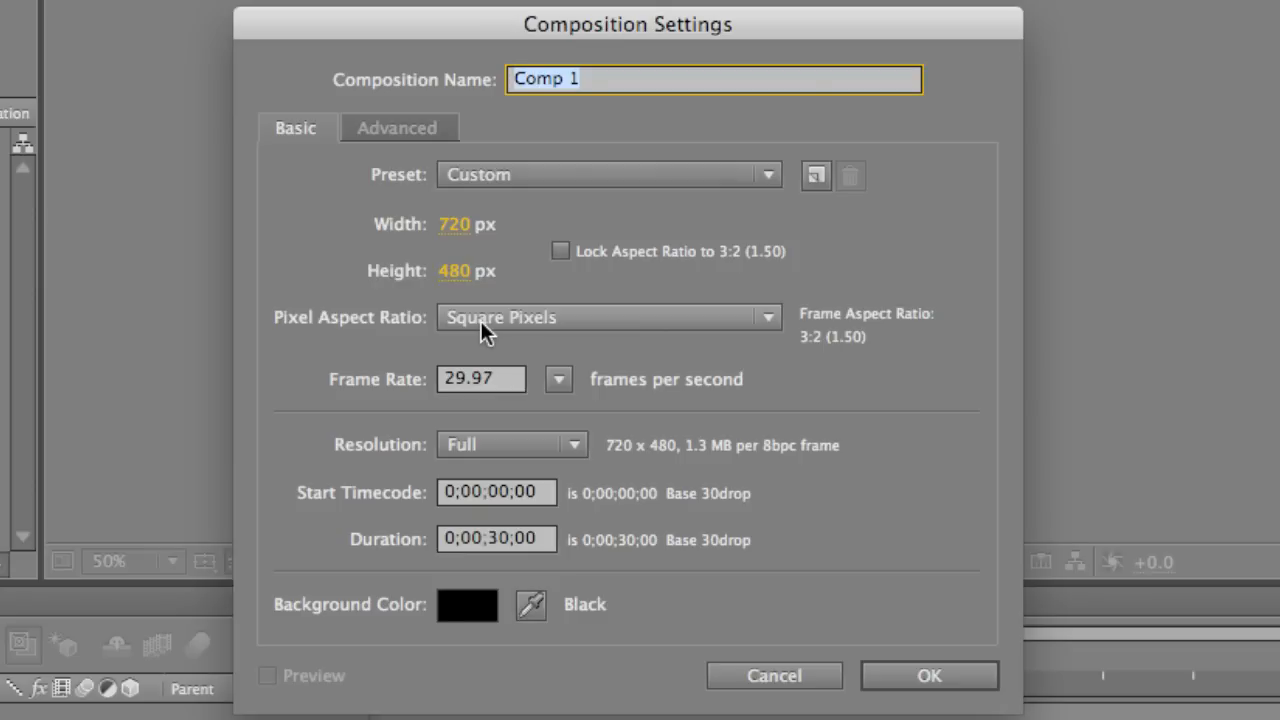
mouse_move(520, 384)
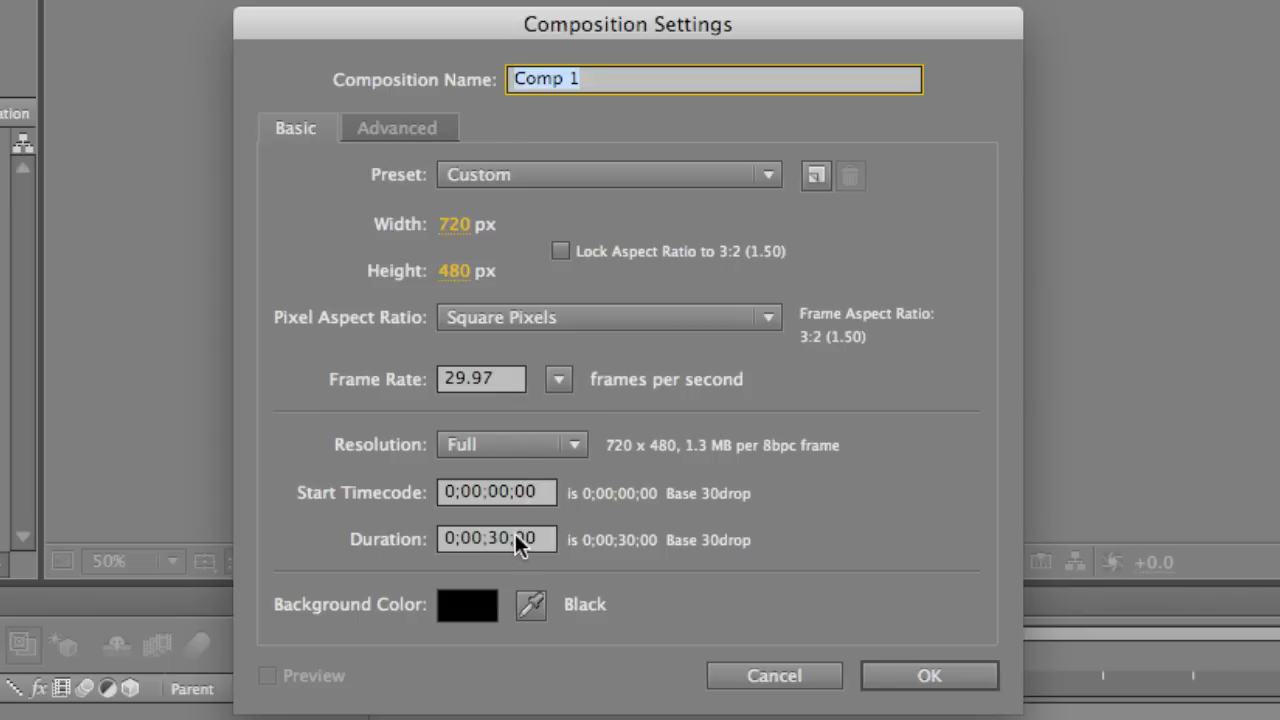
mouse_move(864, 660)
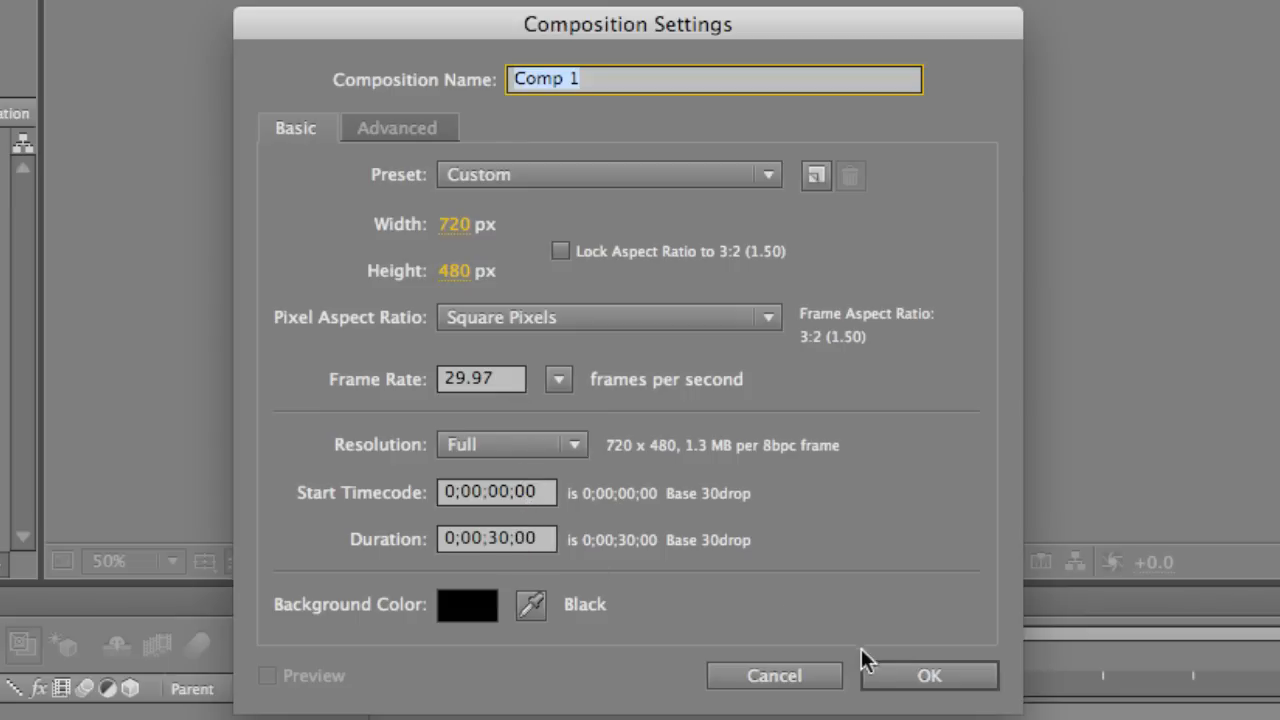
click(928, 676)
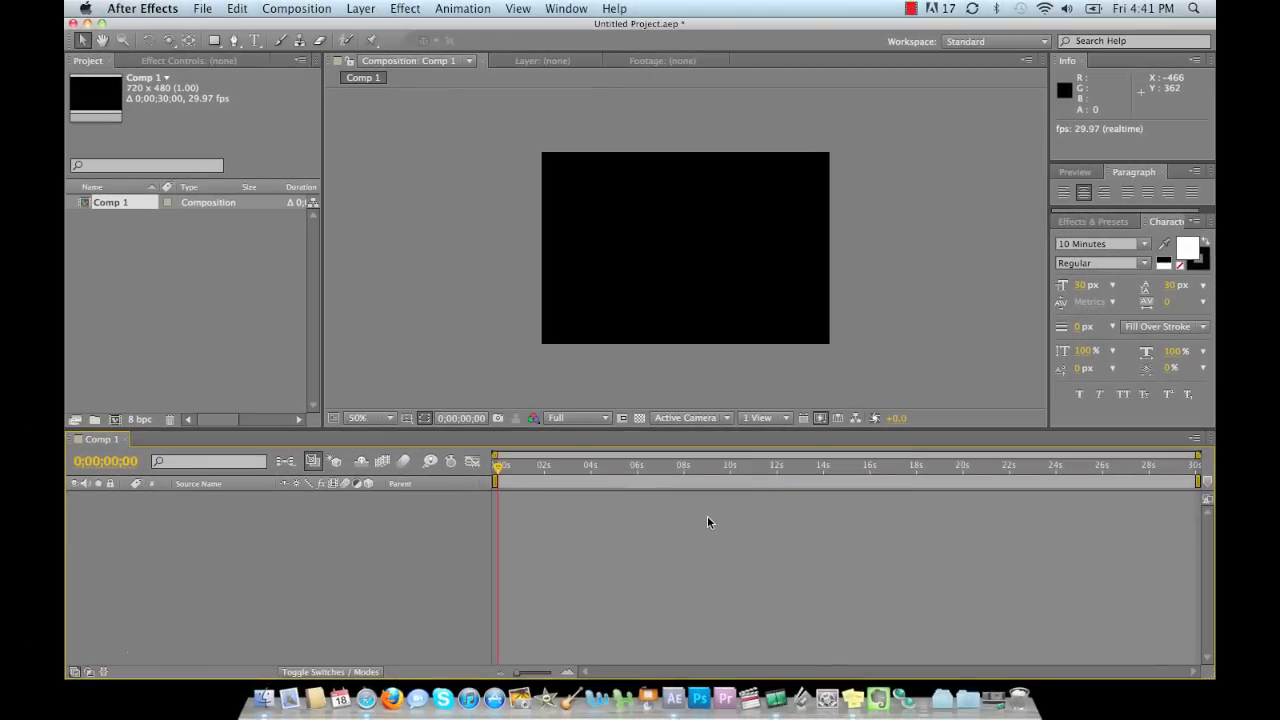
mouse_move(548, 538)
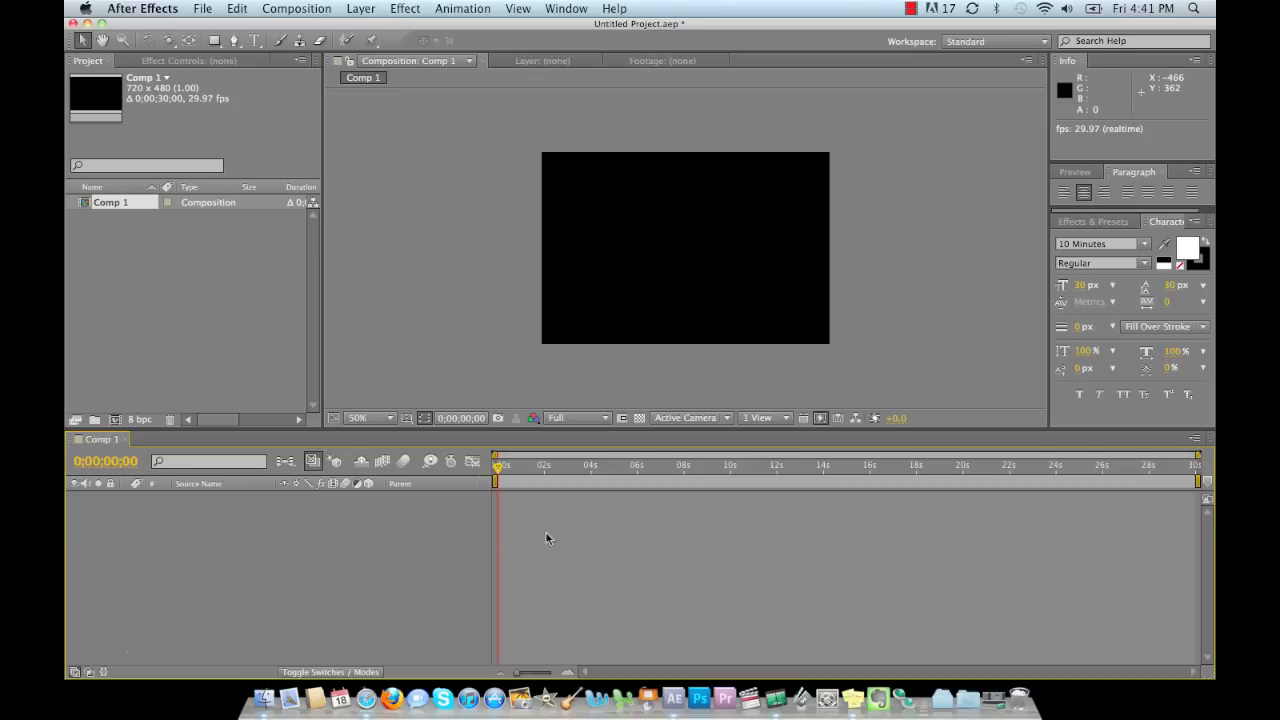
mouse_move(512, 548)
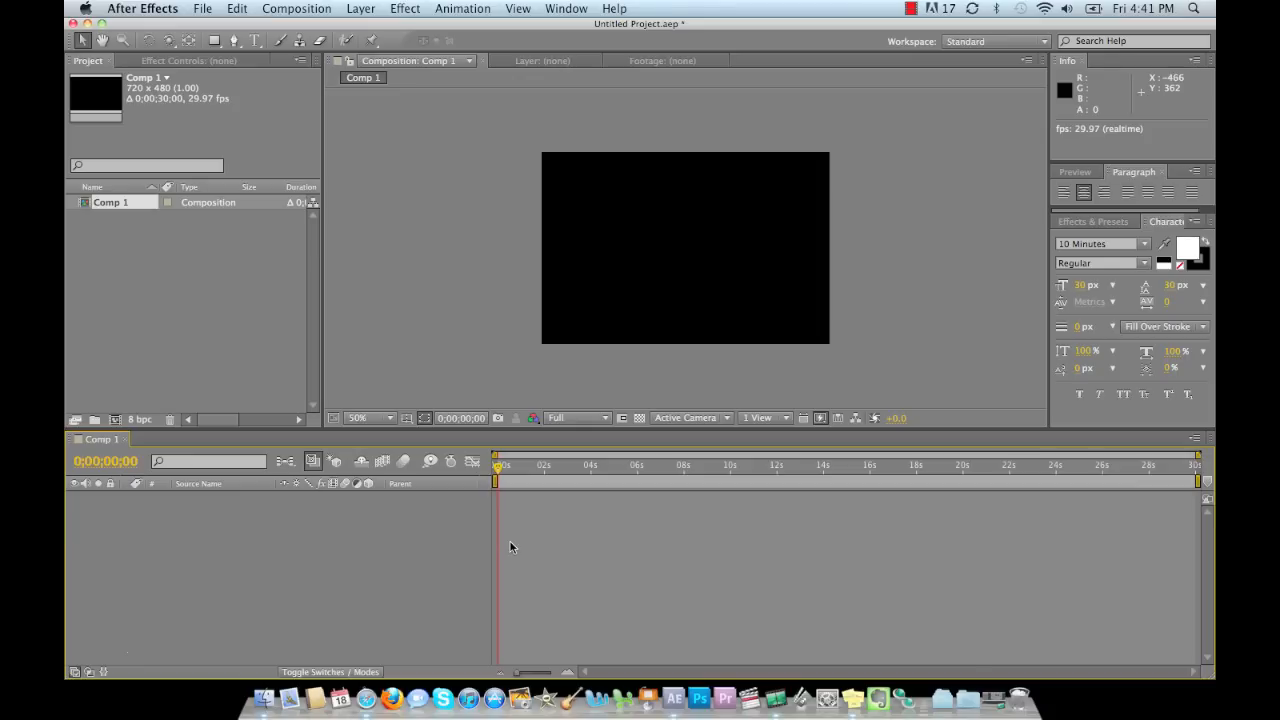
mouse_move(264, 696)
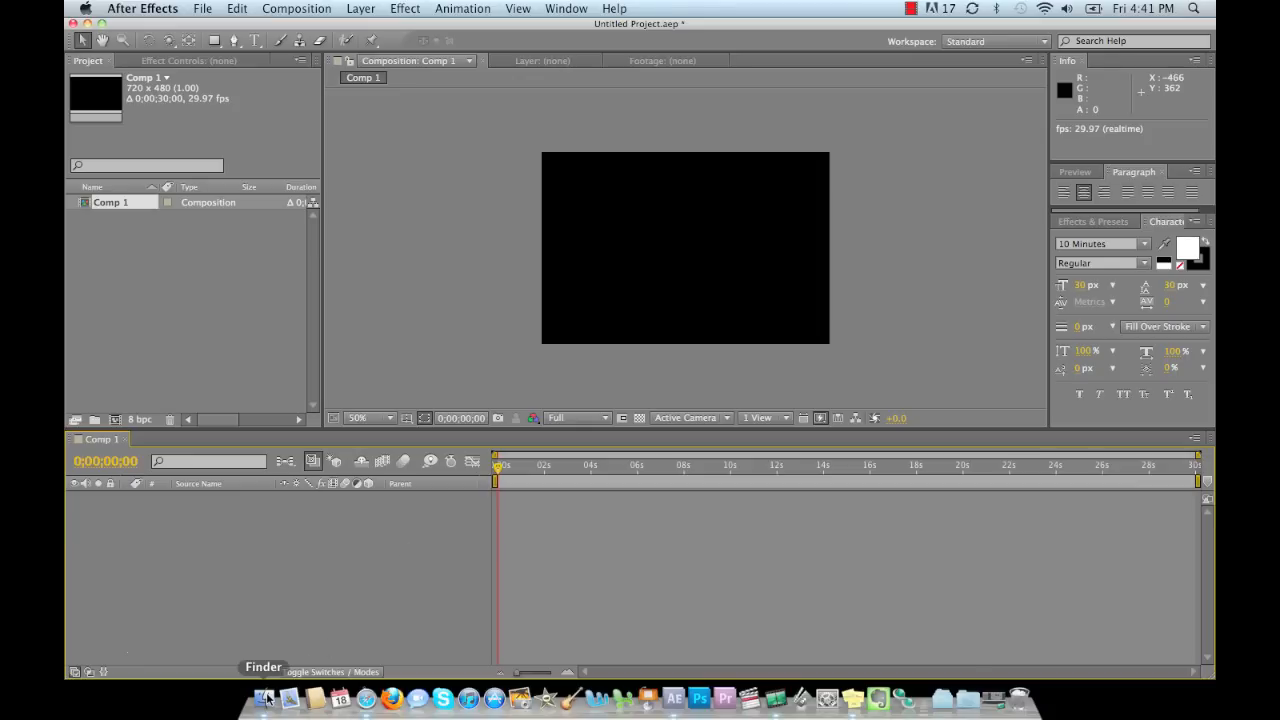
- Import me.jpg and drop it from the Project panel into the Comp 1 timeline as a layer
click(264, 696)
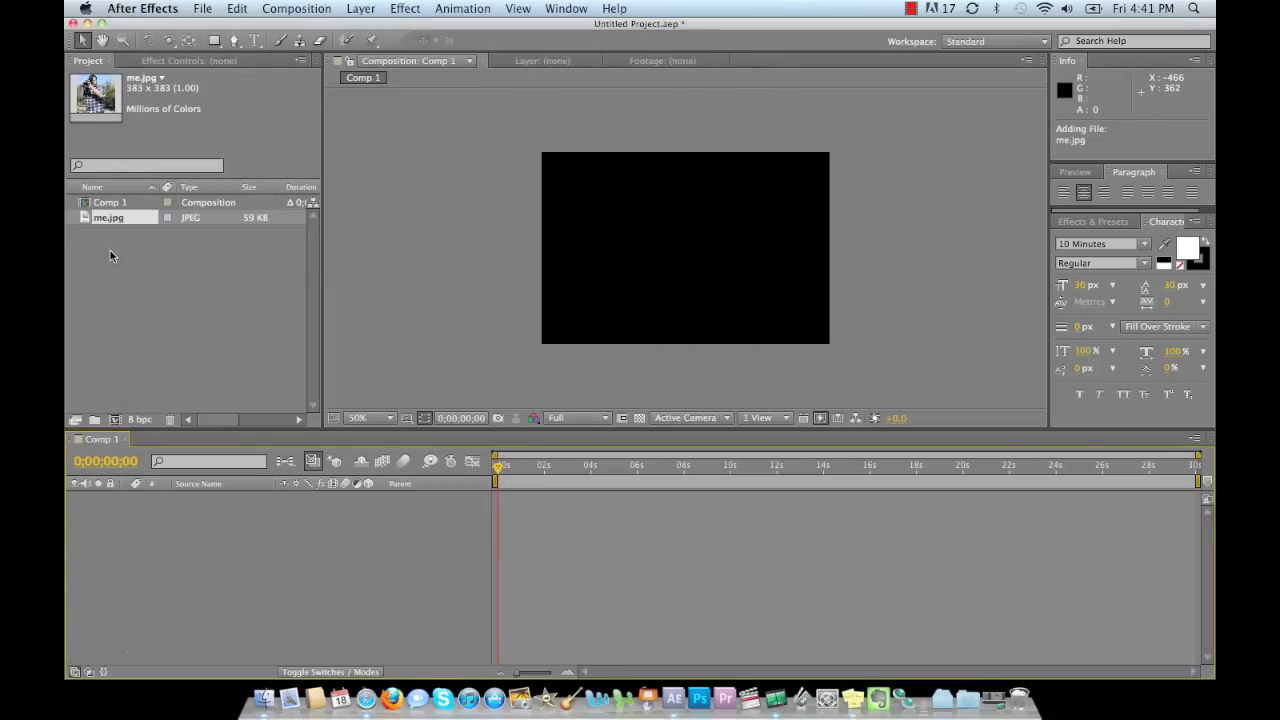
click(108, 216)
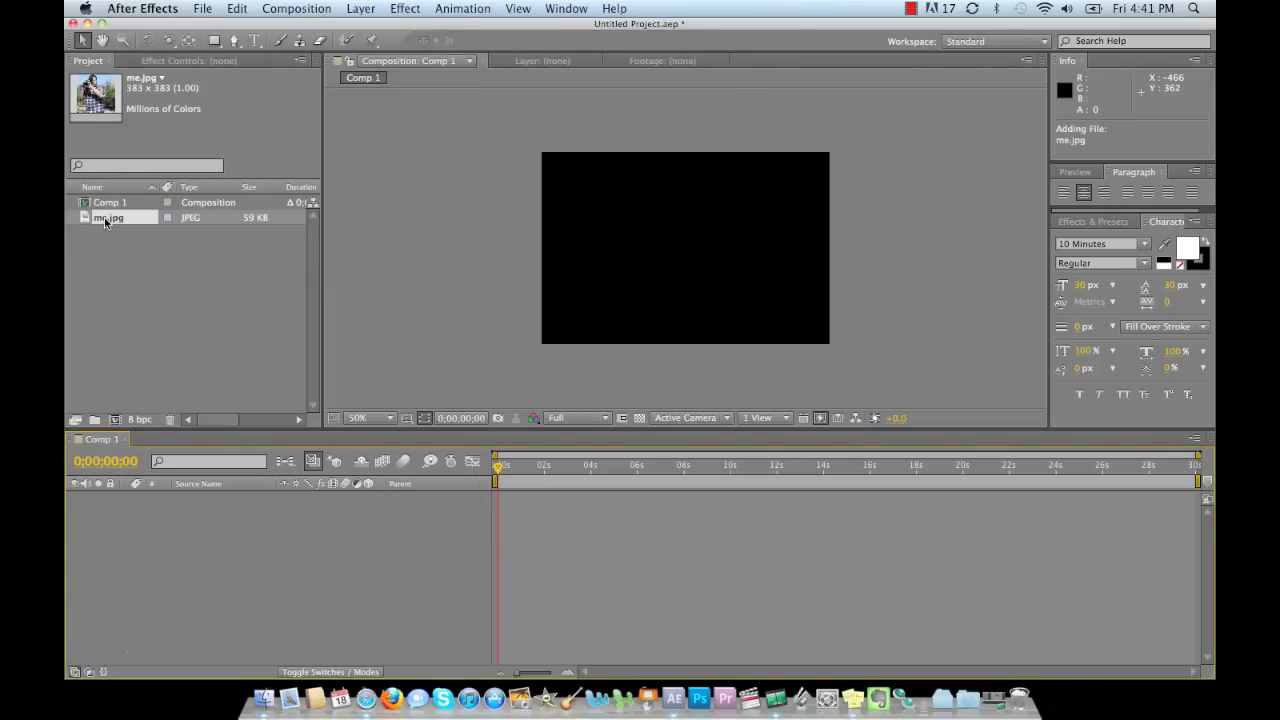
drag(108, 218, 184, 516)
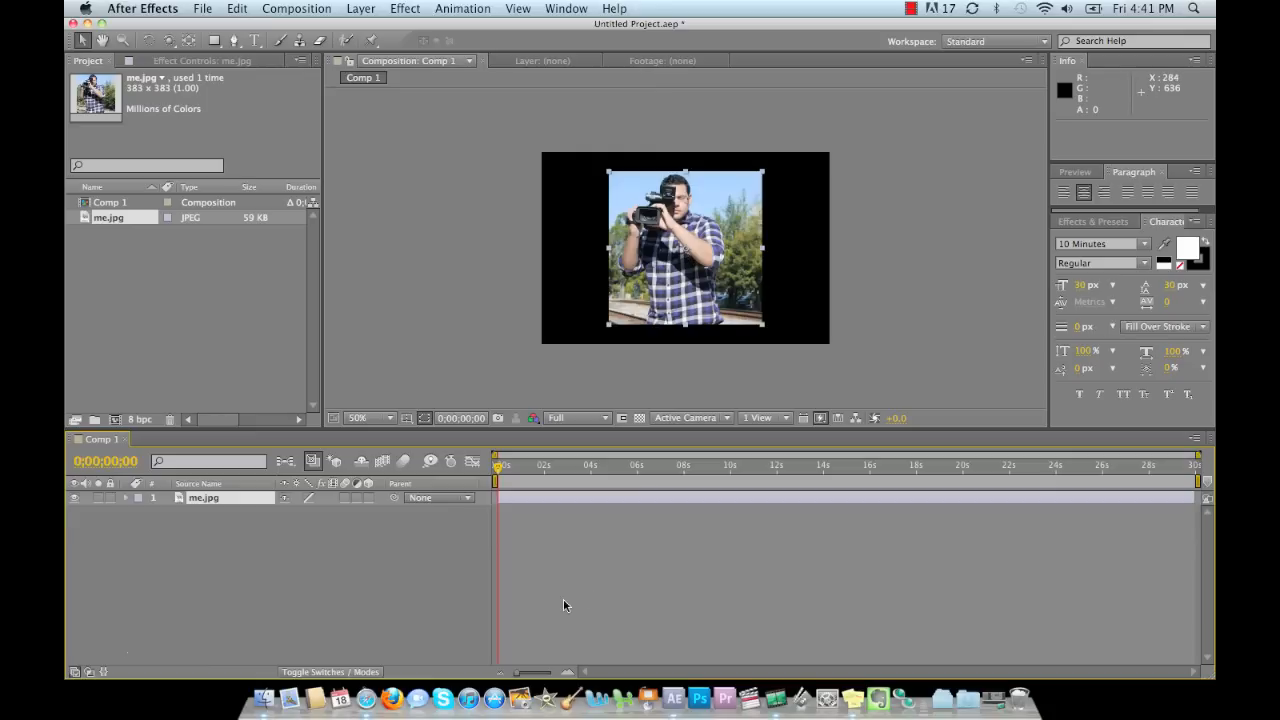
mouse_move(1176, 500)
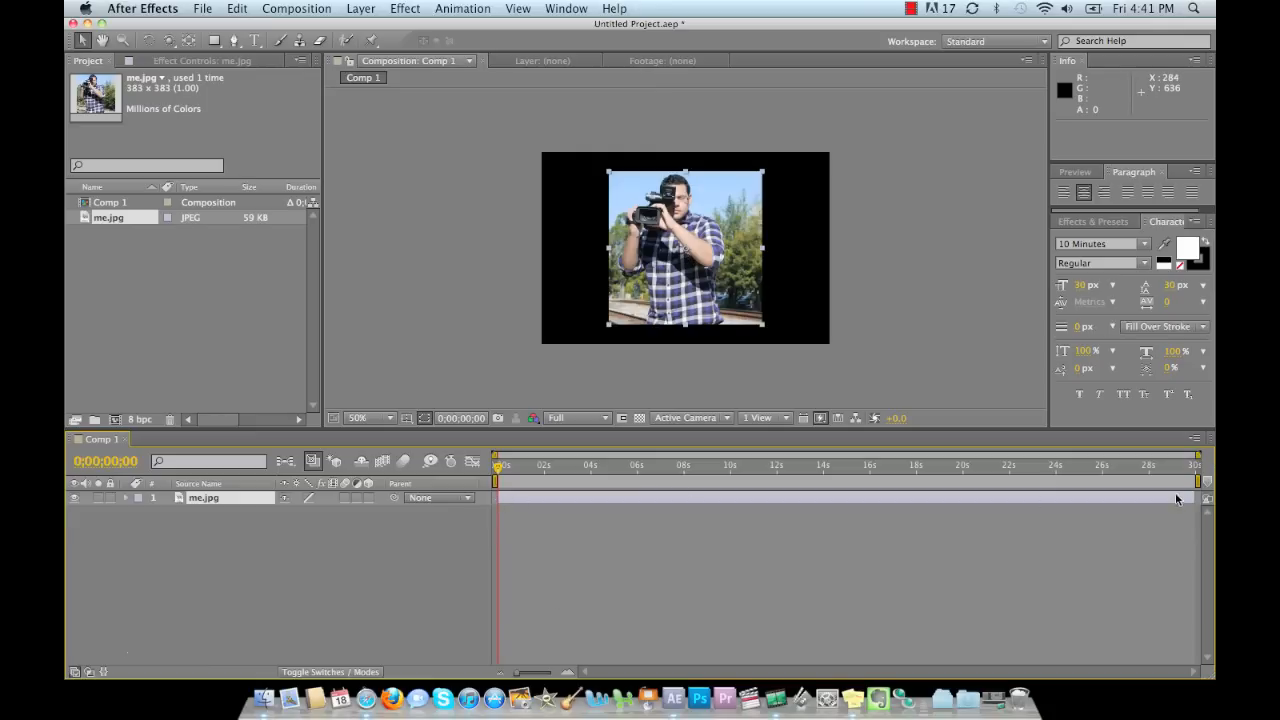
mouse_move(1108, 482)
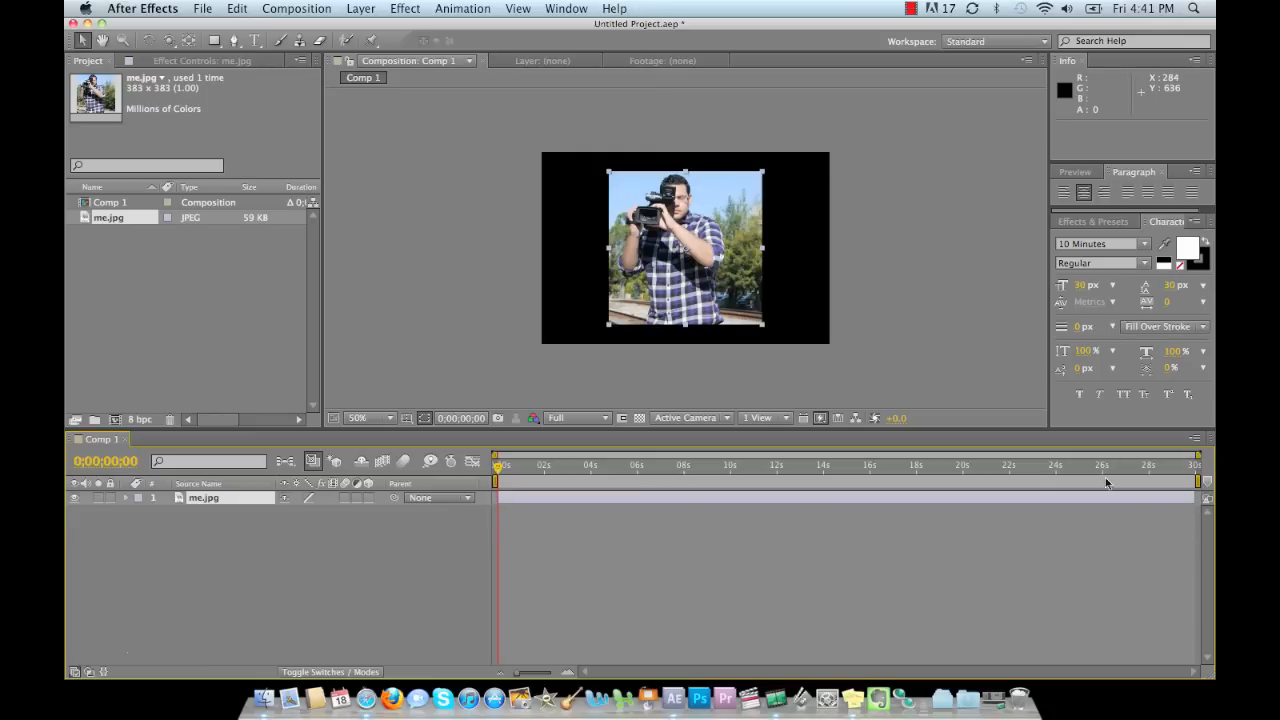
mouse_move(764, 494)
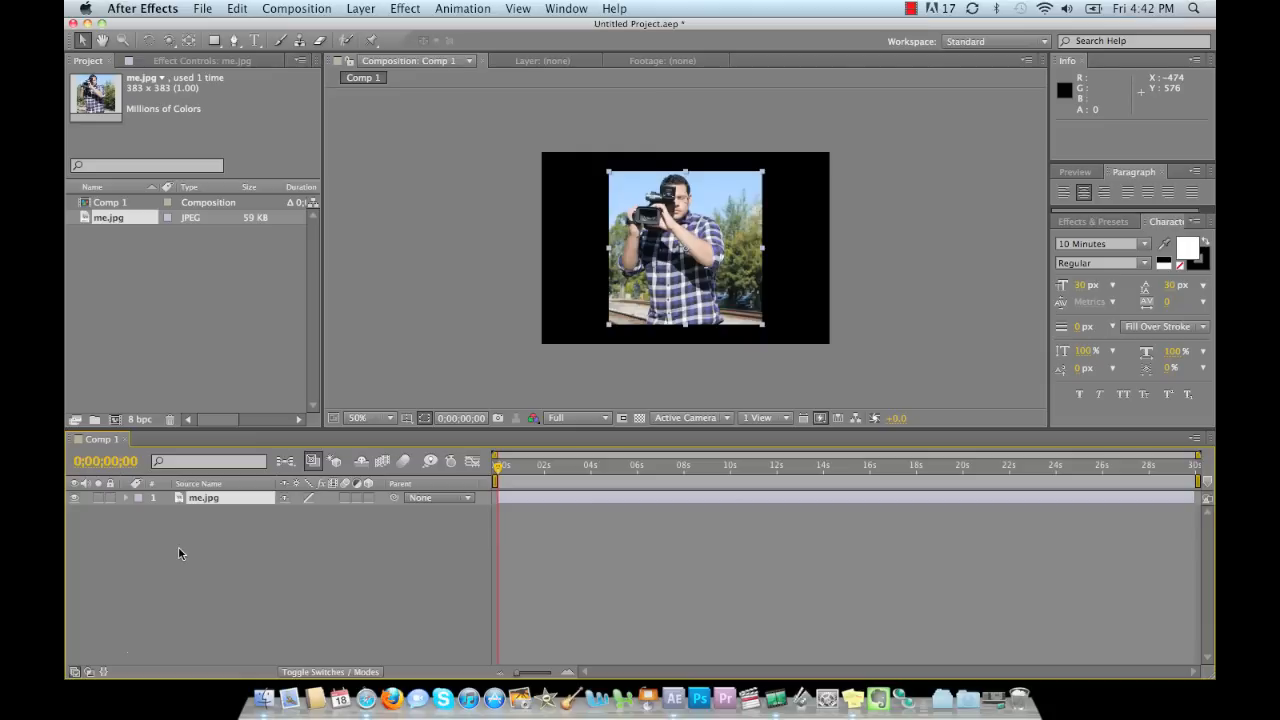
mouse_move(196, 536)
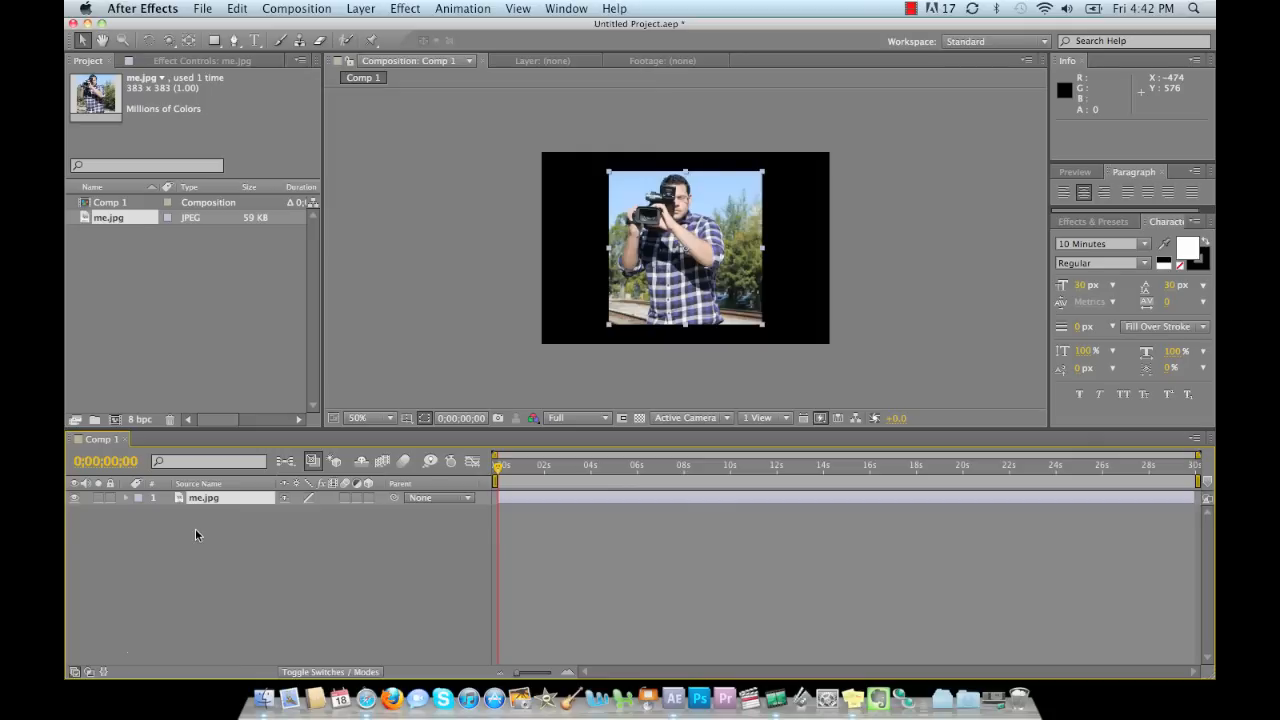
mouse_move(256, 276)
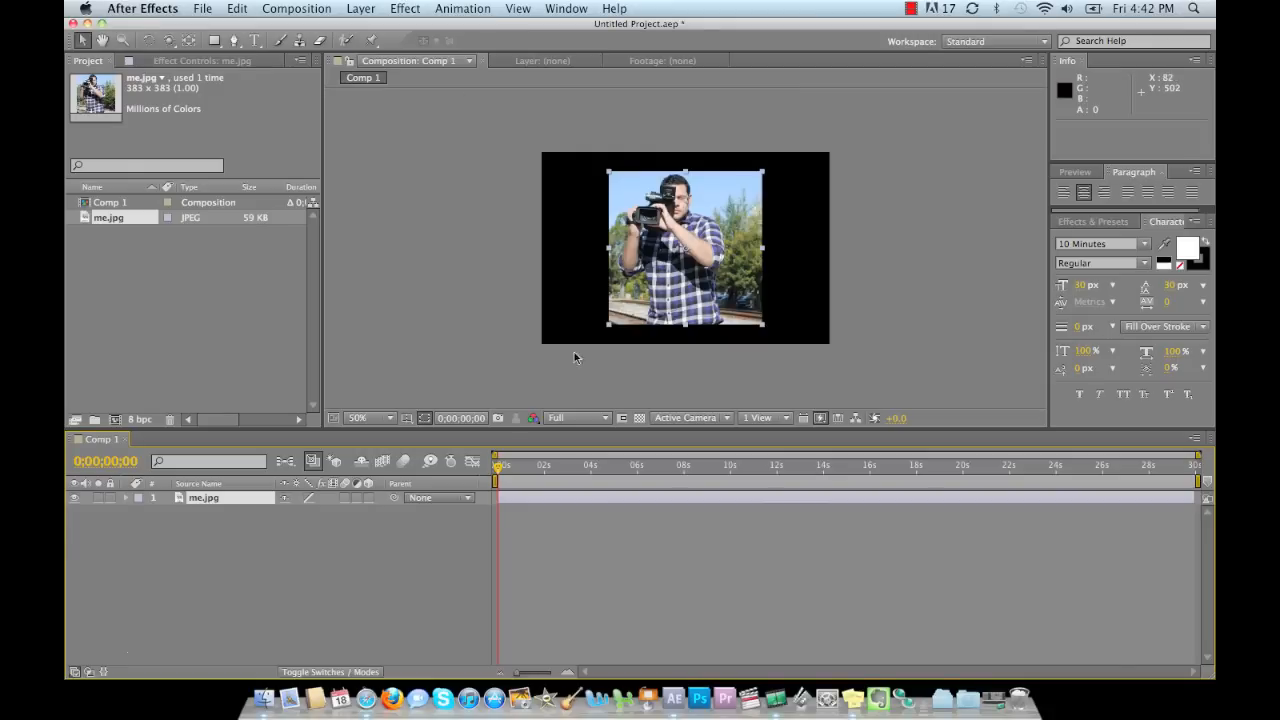
mouse_move(394, 560)
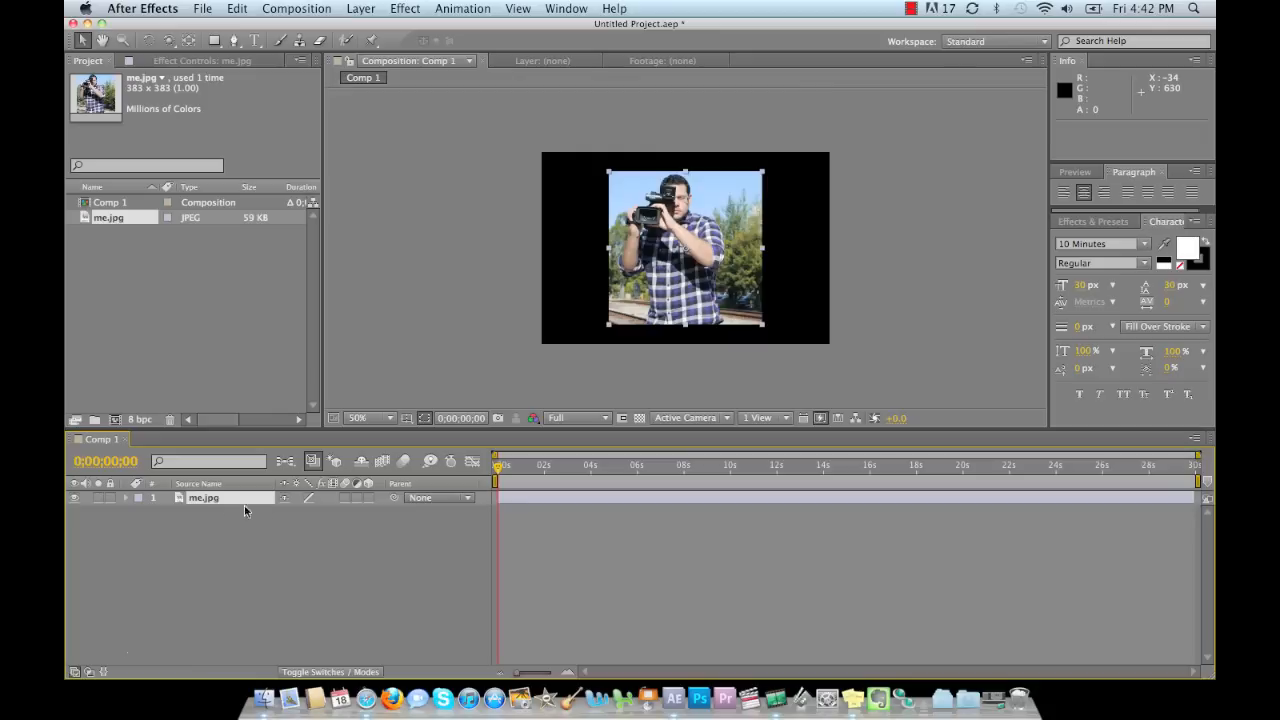
mouse_move(212, 508)
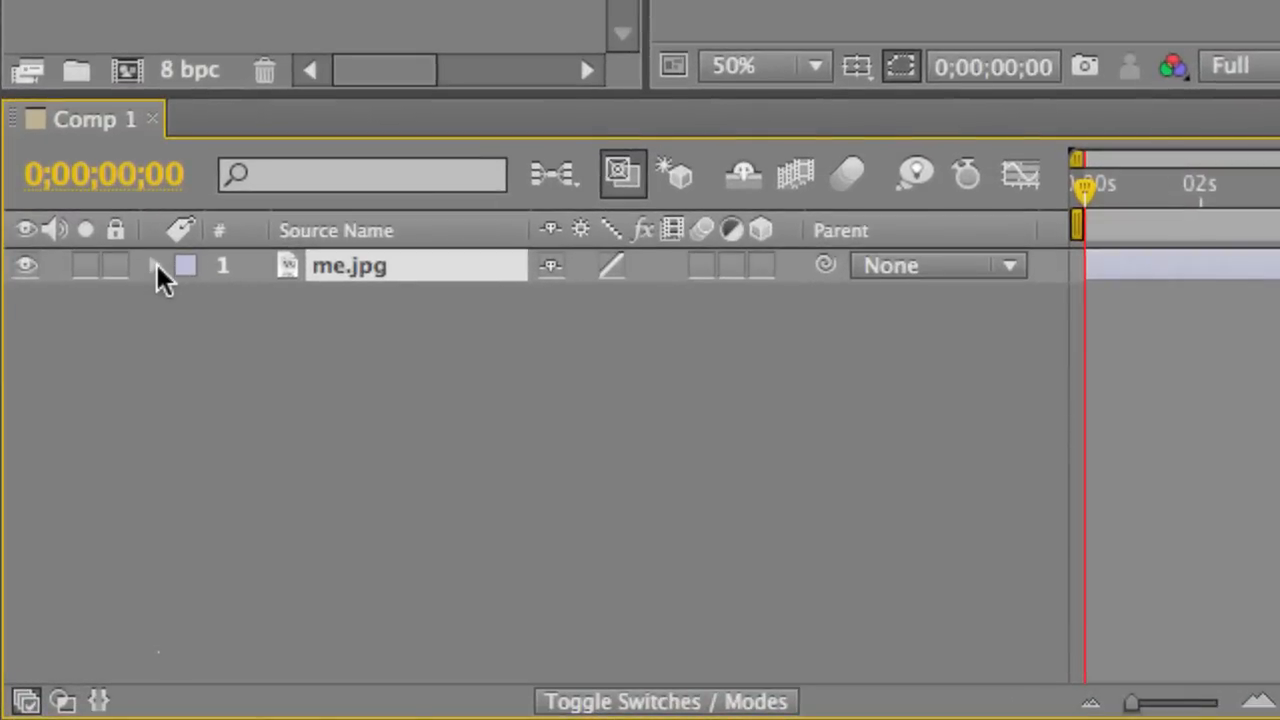
- Twirl open the me.jpg layer to show its Transform properties
click(156, 264)
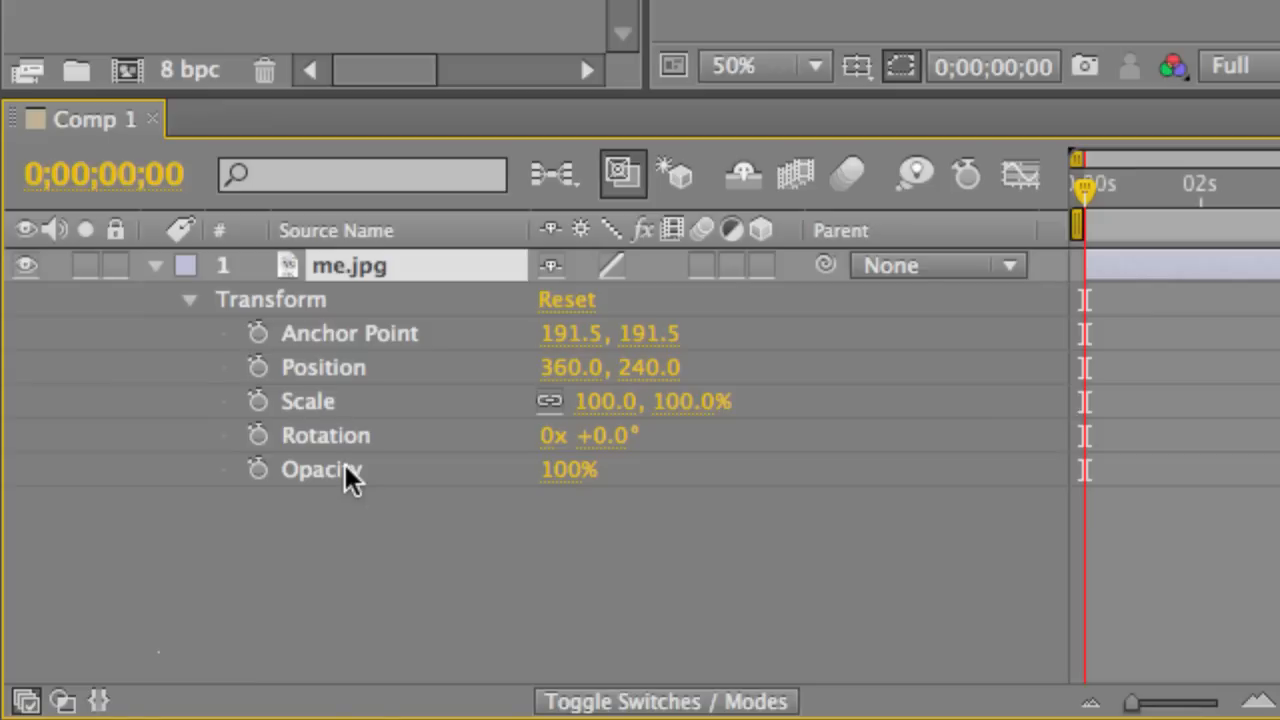
mouse_move(370, 444)
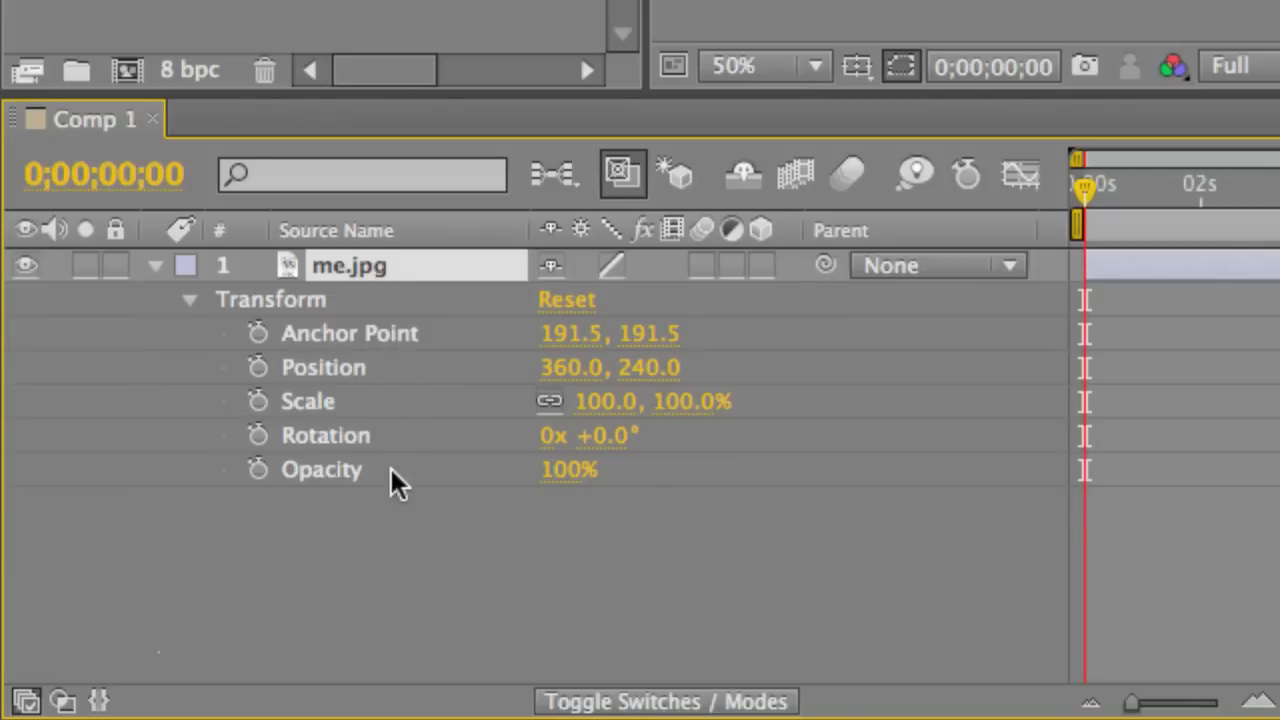
mouse_move(318, 404)
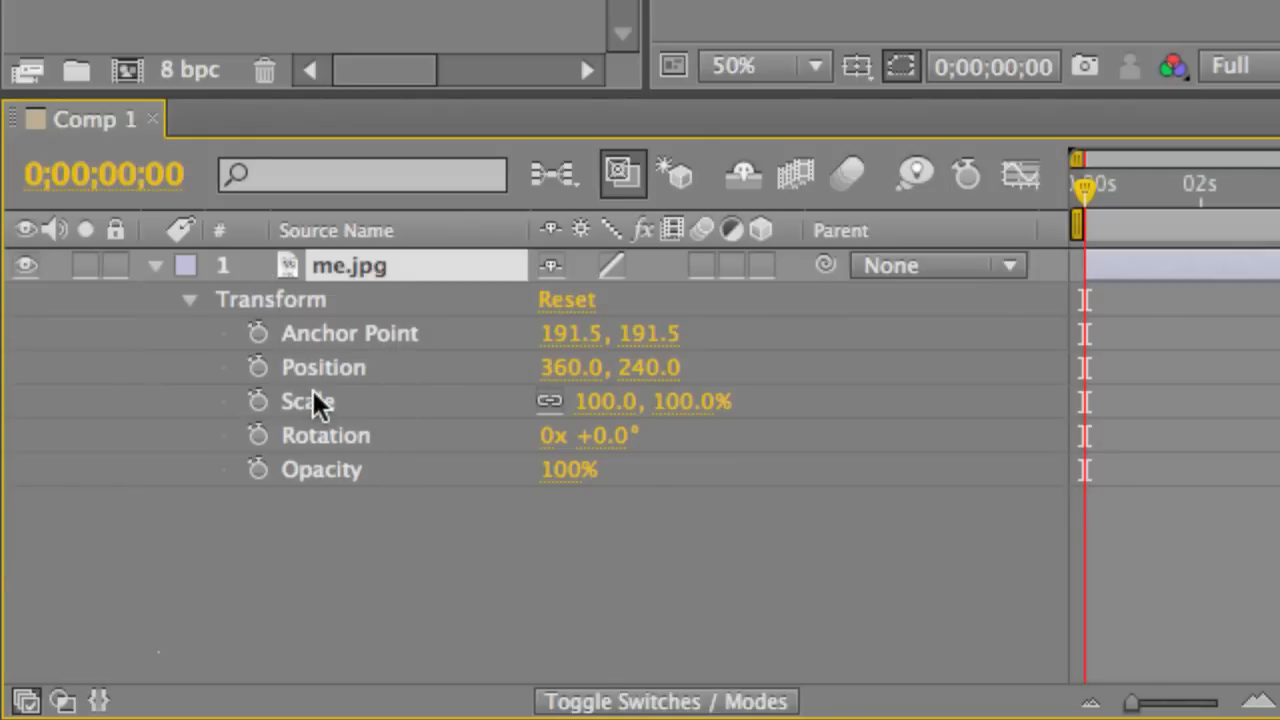
mouse_move(418, 378)
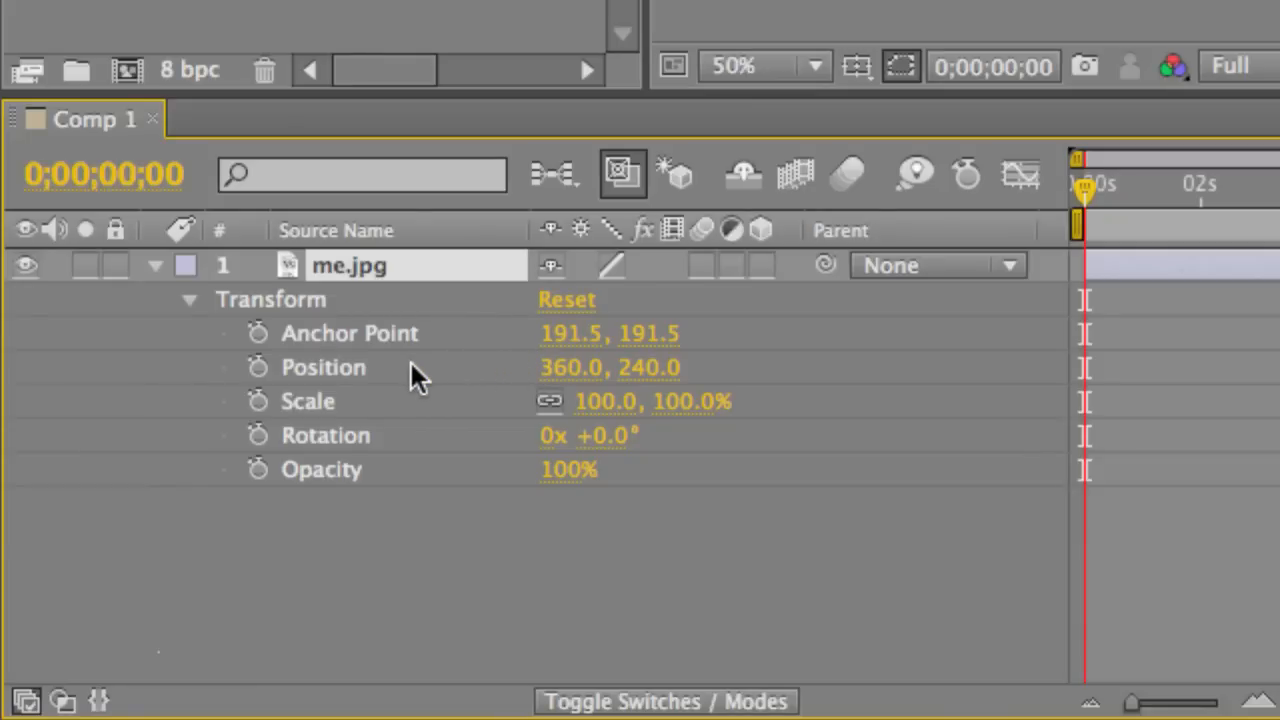
mouse_move(1124, 210)
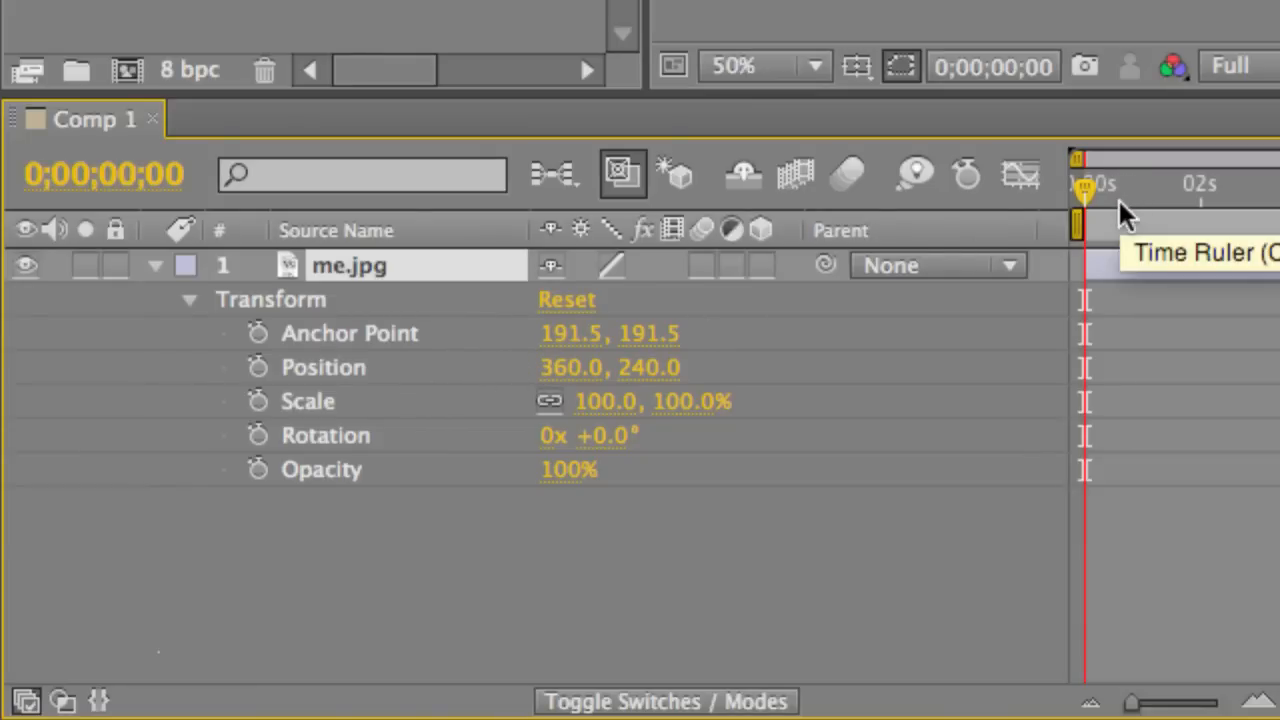
mouse_move(1076, 212)
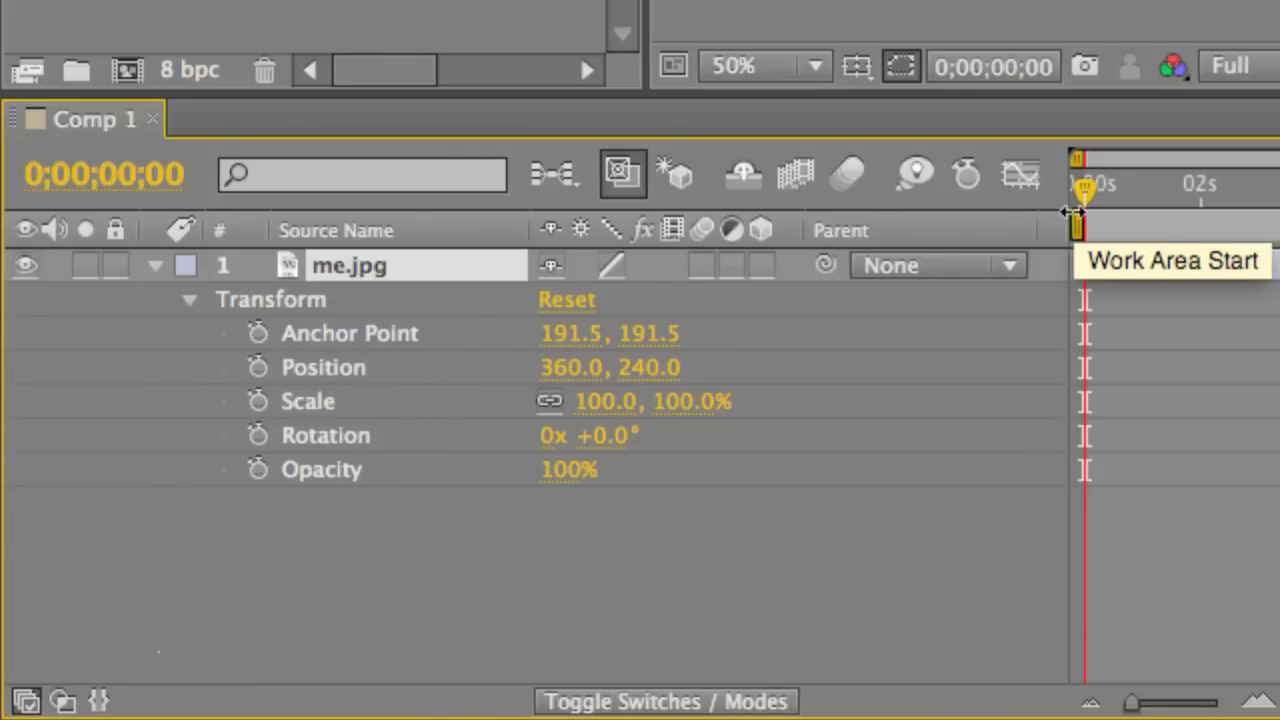
mouse_move(1084, 196)
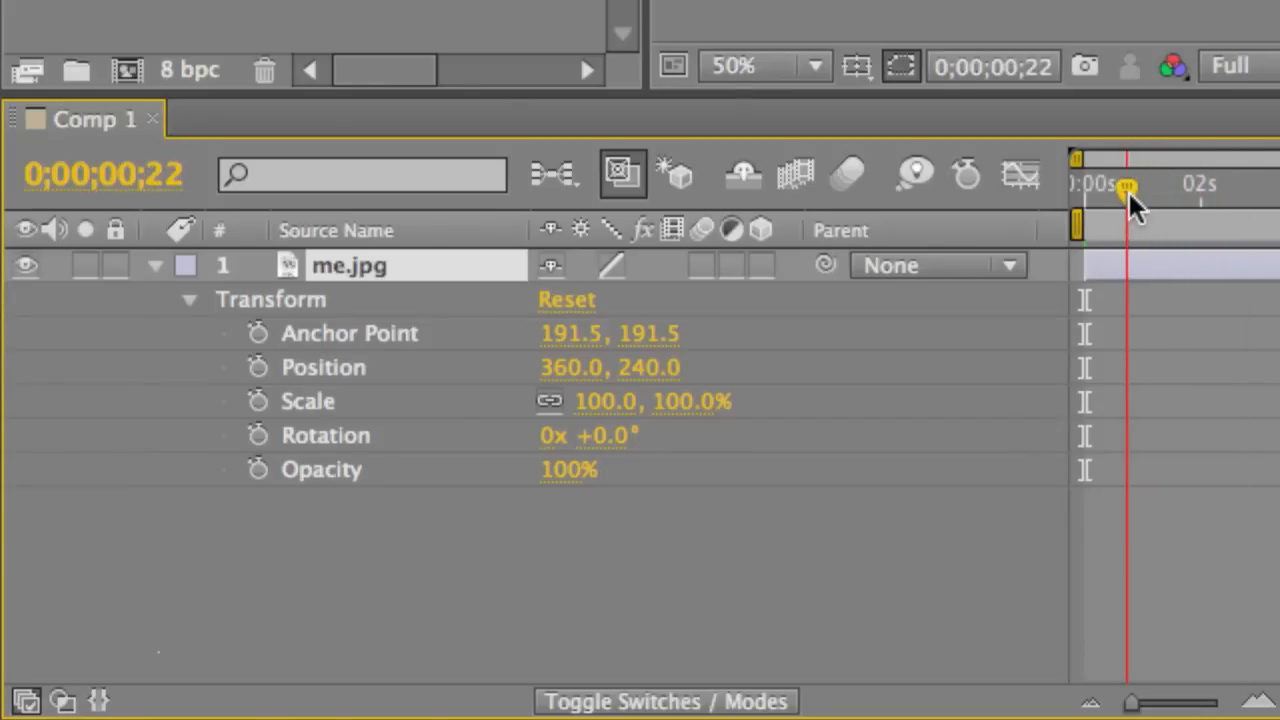
- Move to frame 10 and enable the Position stopwatch, keyframing me.jpg at 360, 240
drag(1128, 190, 1082, 190)
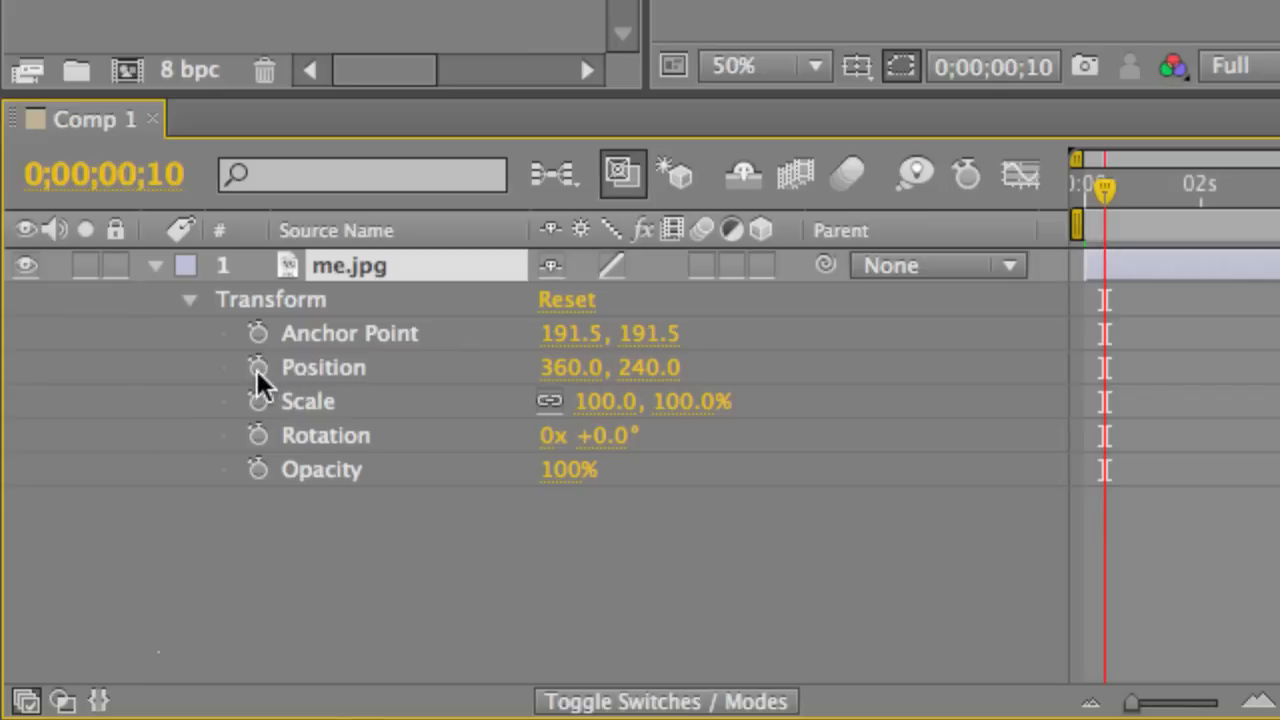
click(256, 366)
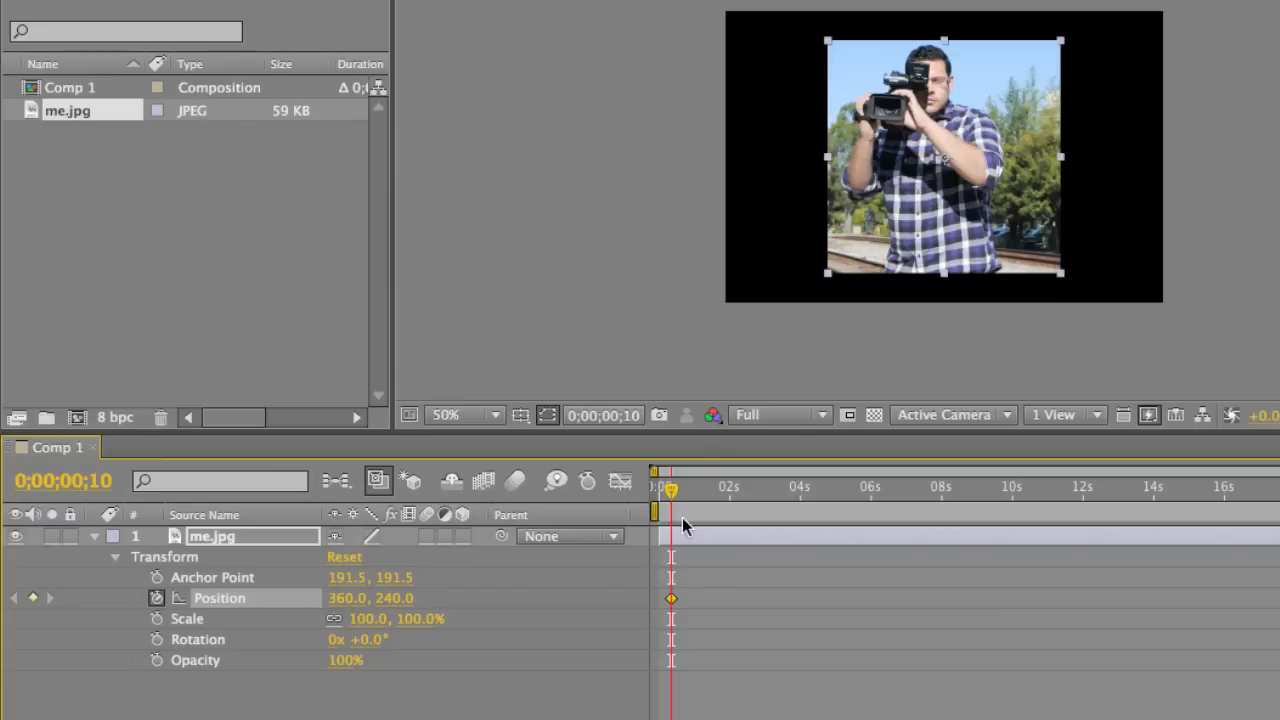
mouse_move(936, 218)
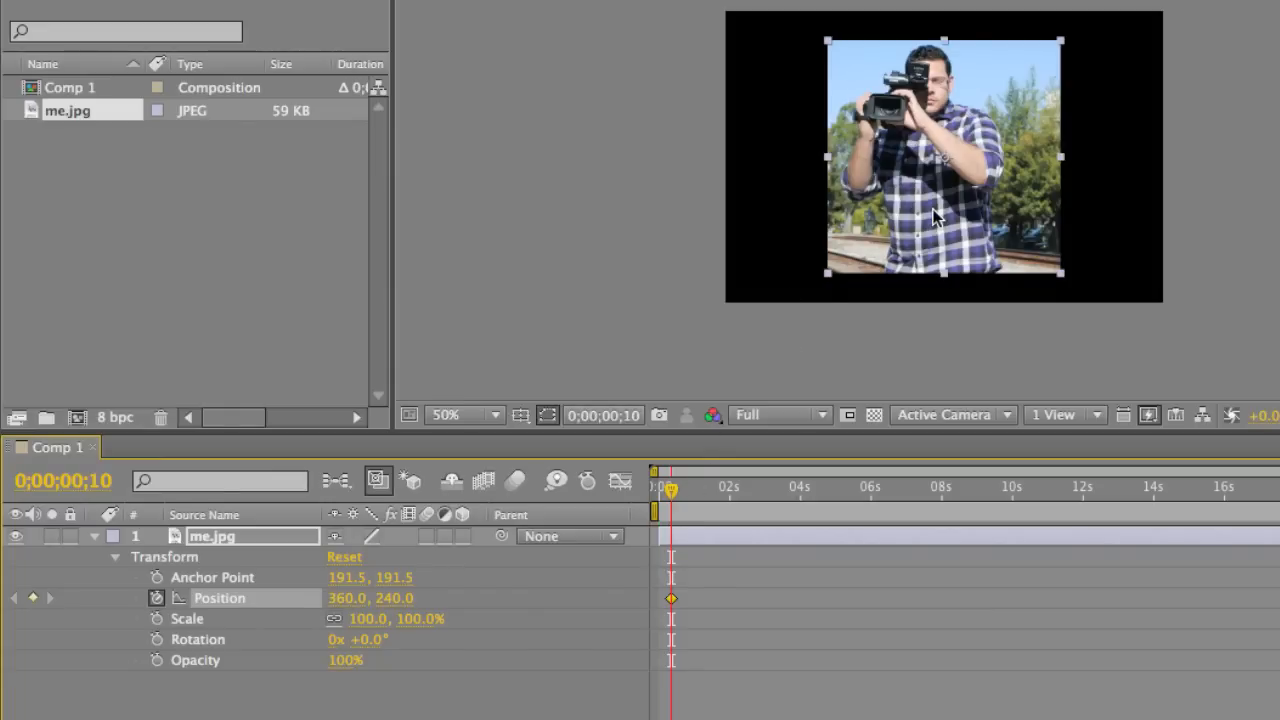
mouse_move(684, 488)
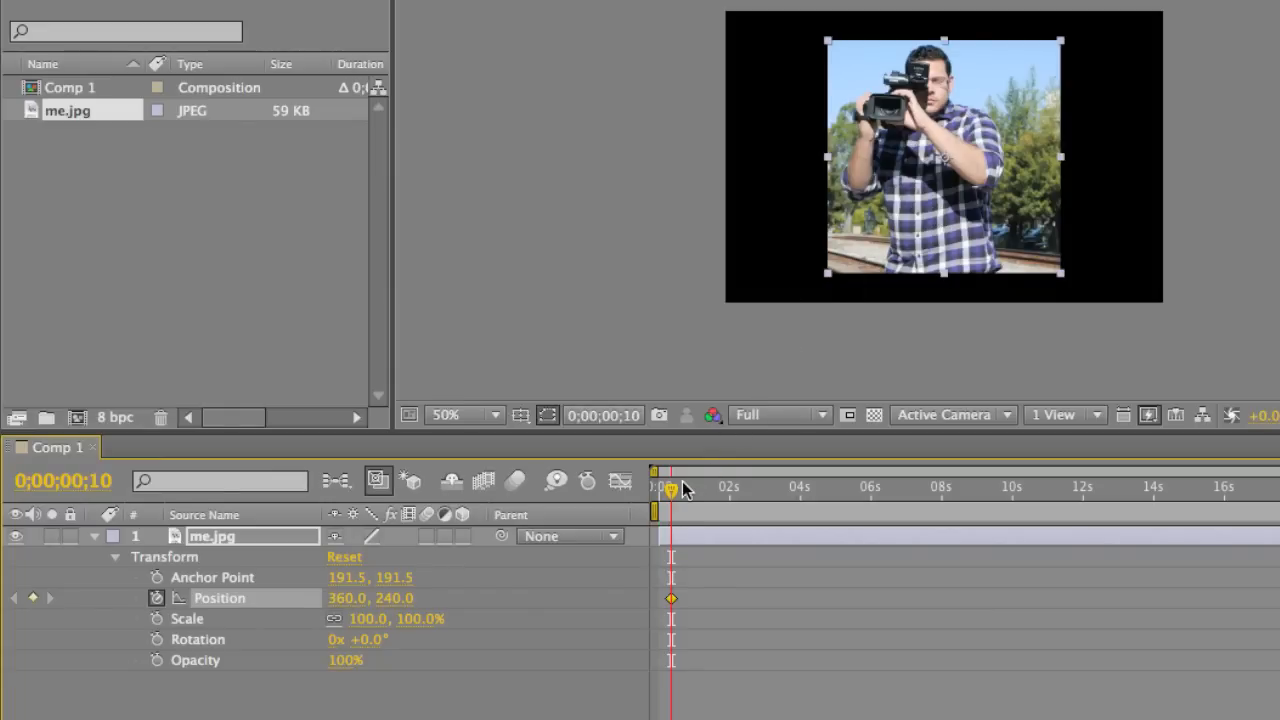
mouse_move(670, 500)
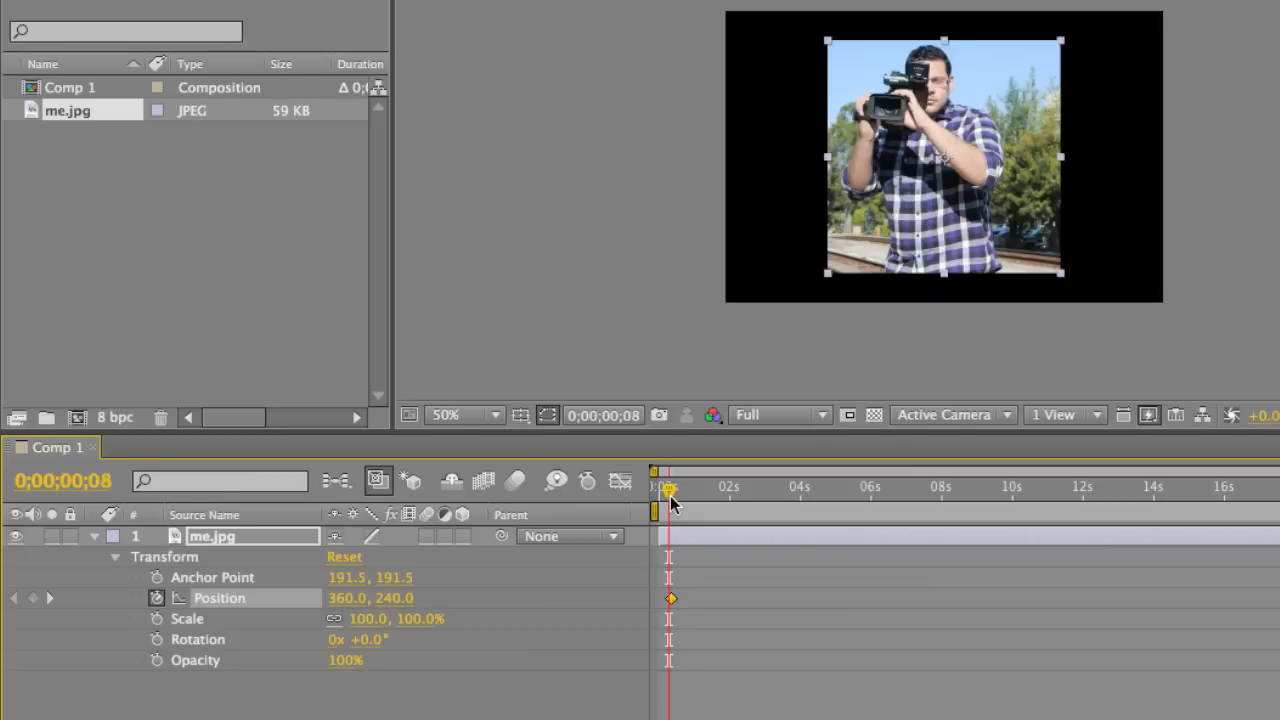
- Return the current time to frame 0 for the off-screen Position keyframe at -760, 240
click(660, 488)
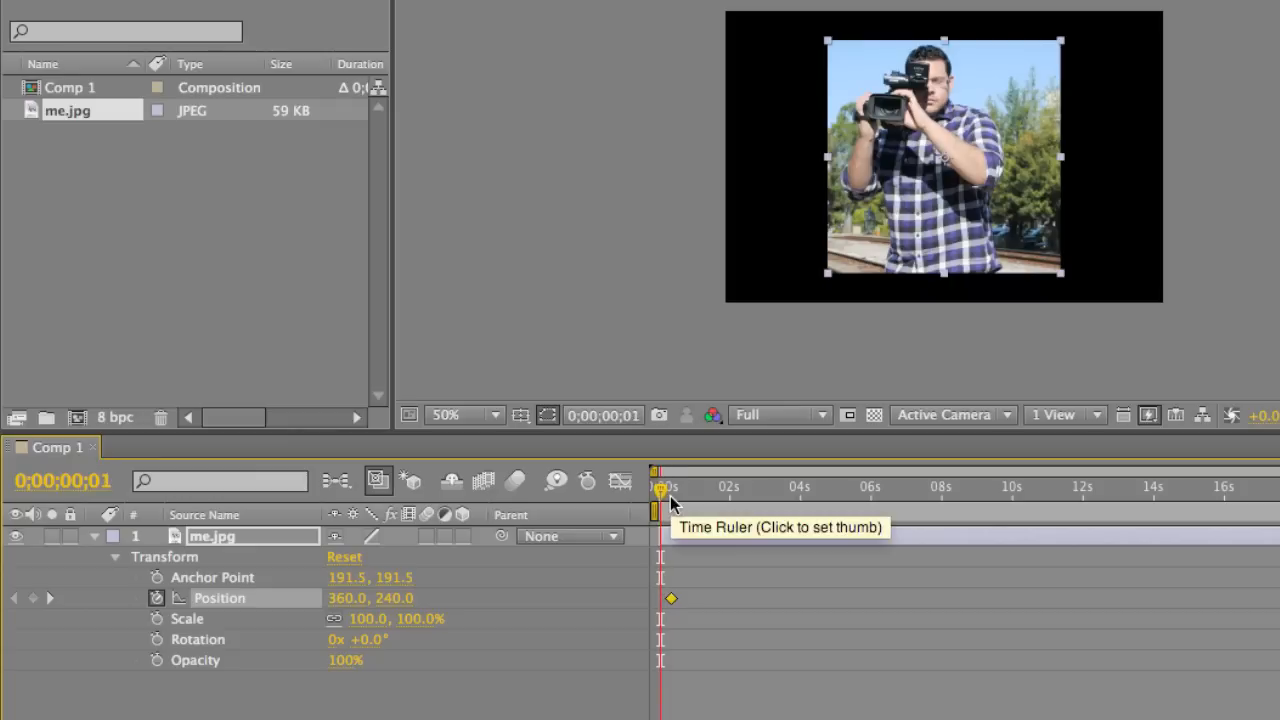
click(656, 488)
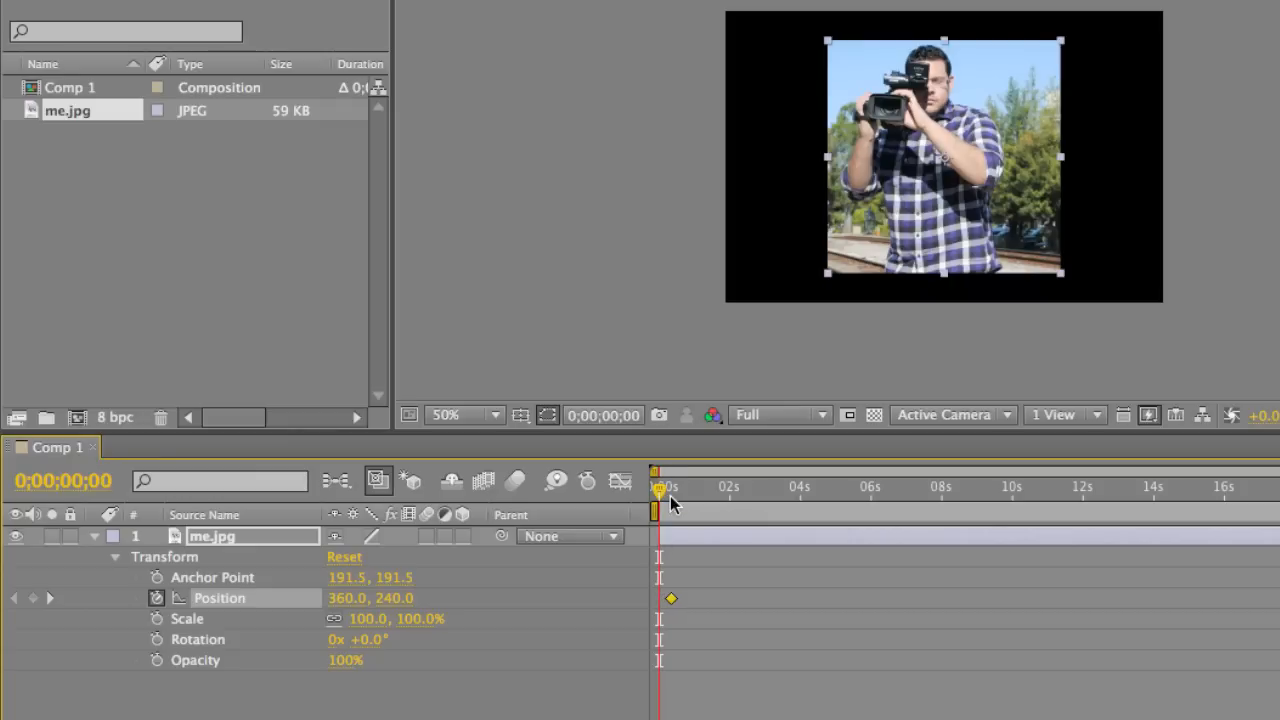
mouse_move(928, 198)
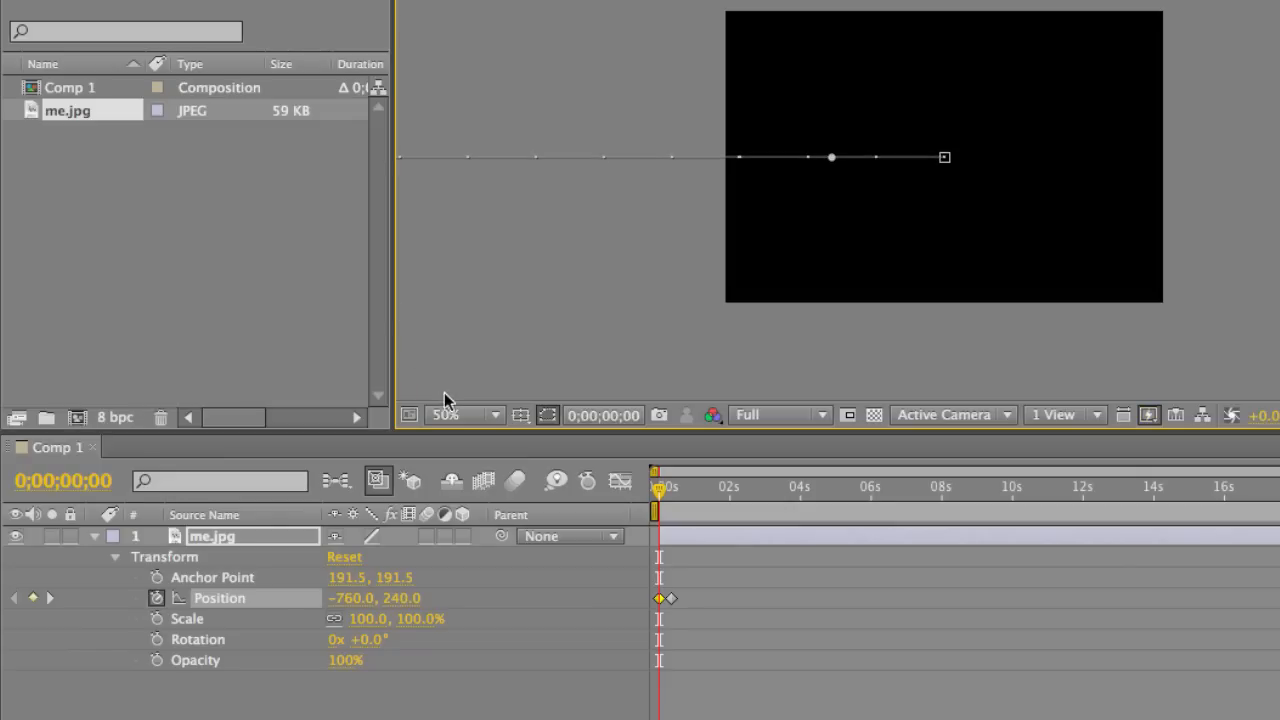
mouse_move(450, 414)
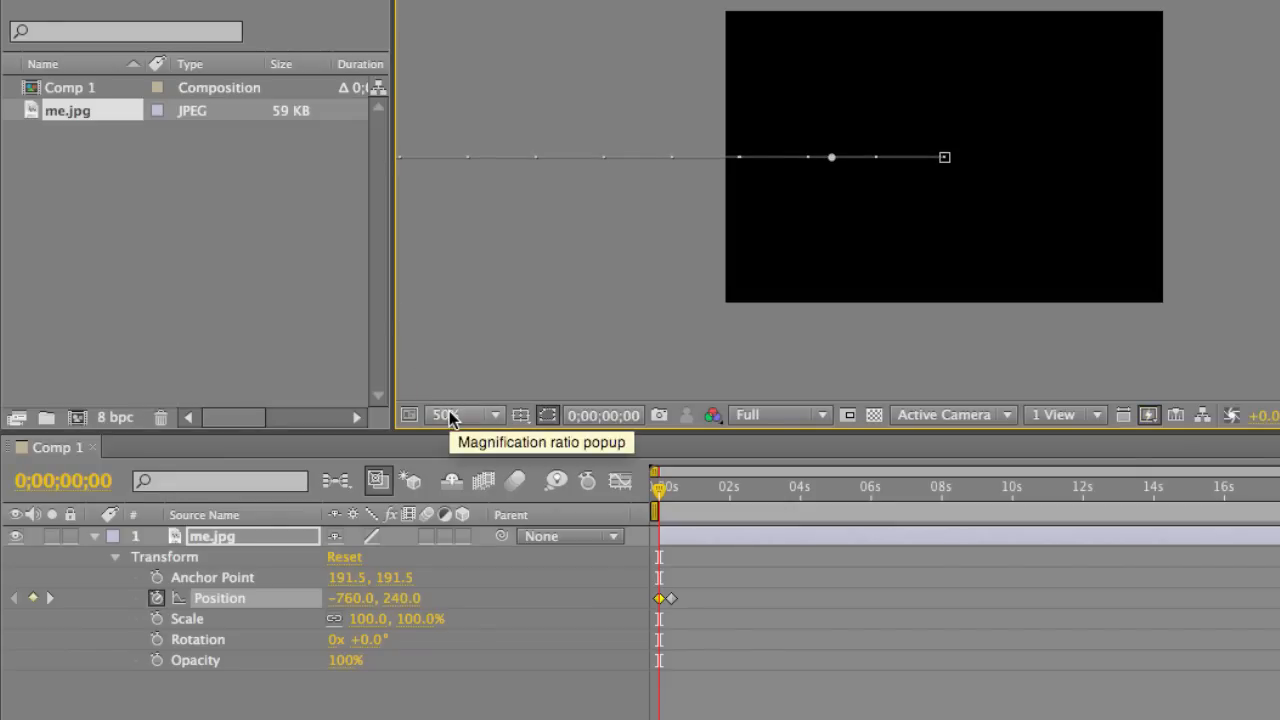
- Set the composition viewer magnification to 33.3%
click(464, 414)
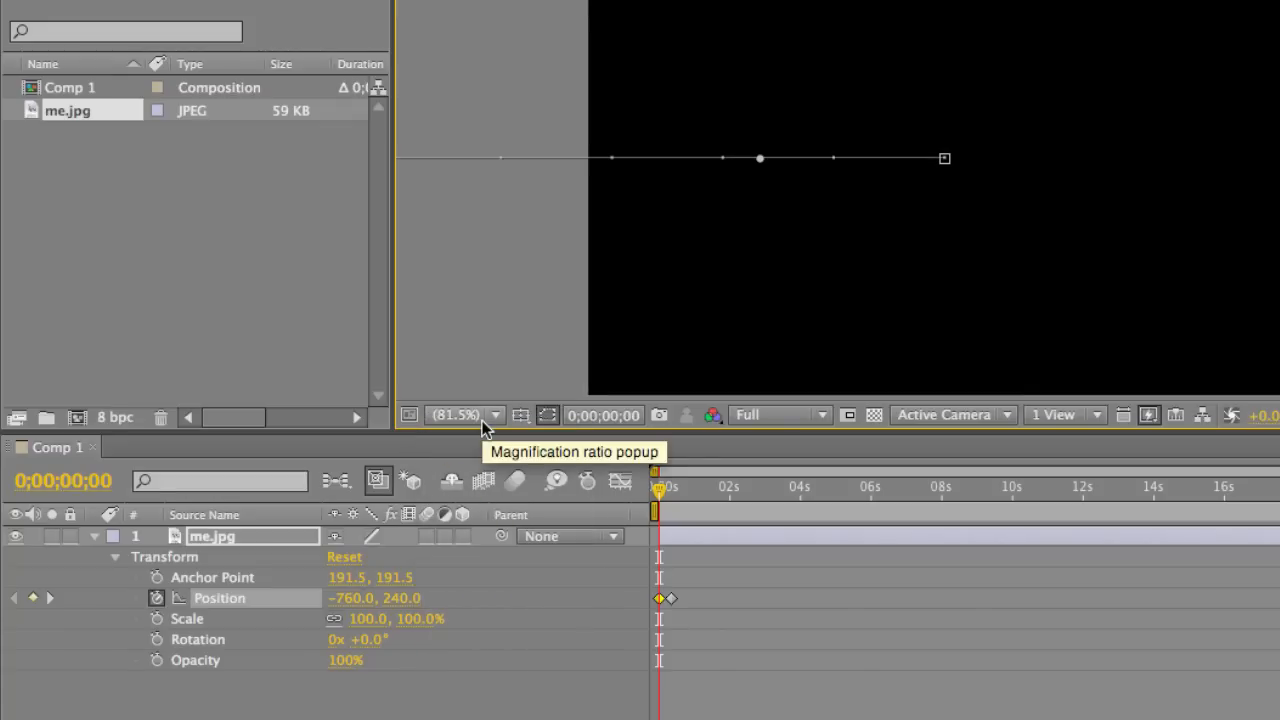
click(464, 414)
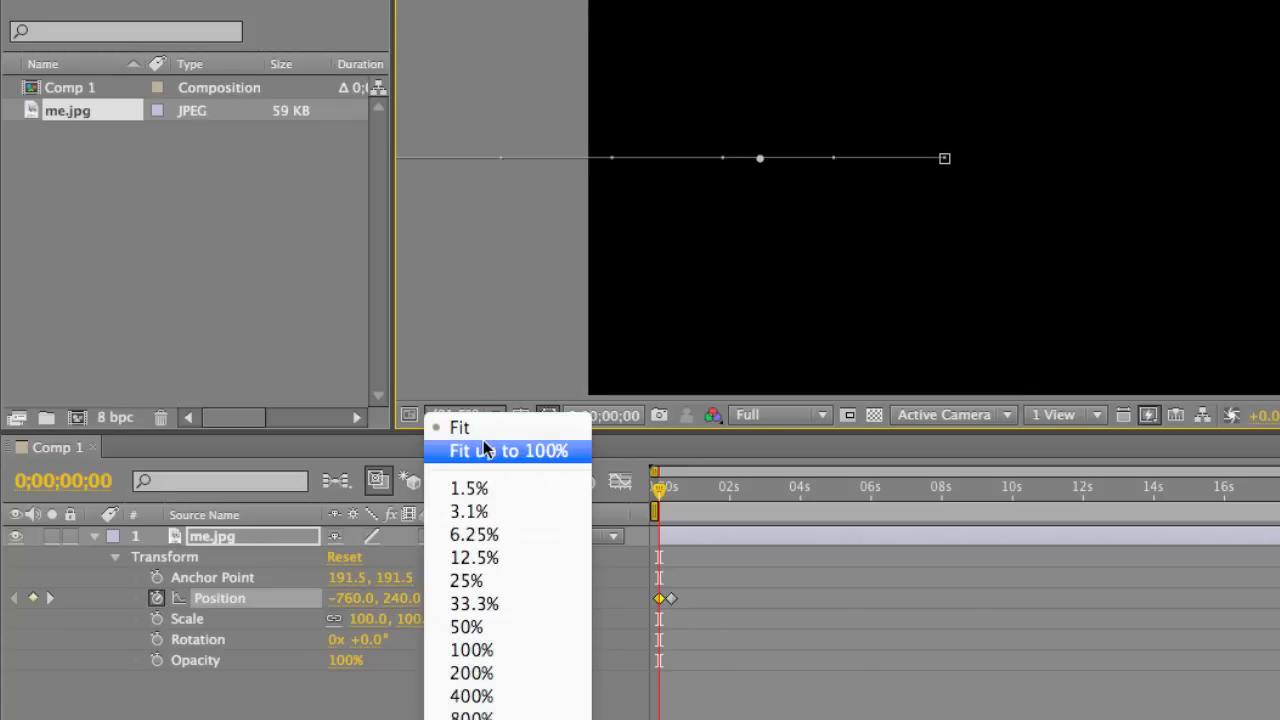
mouse_move(490, 604)
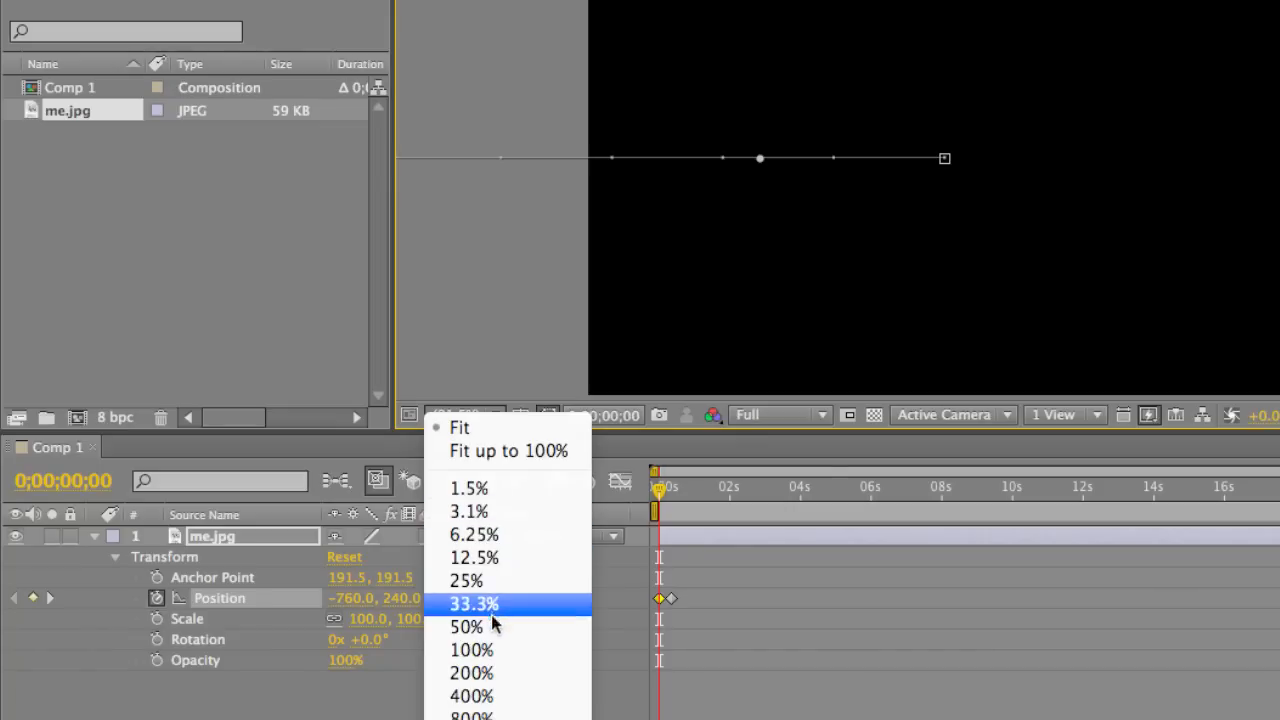
click(466, 626)
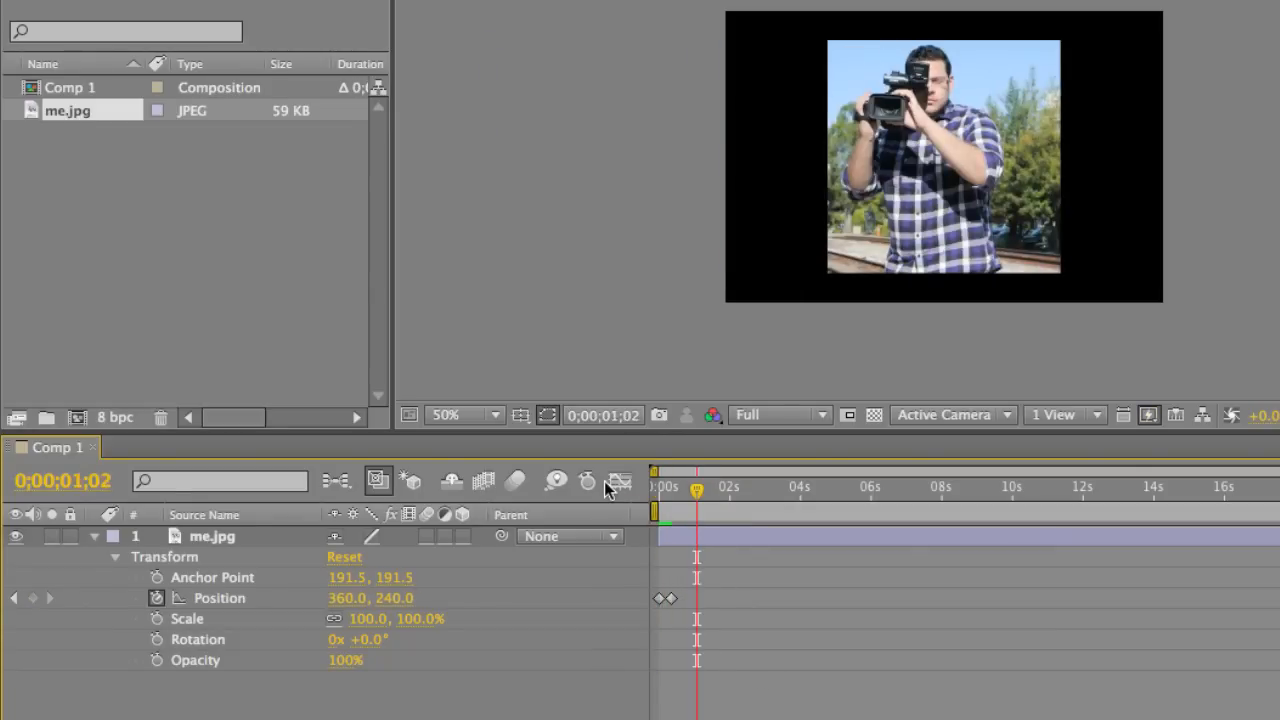
mouse_move(618, 482)
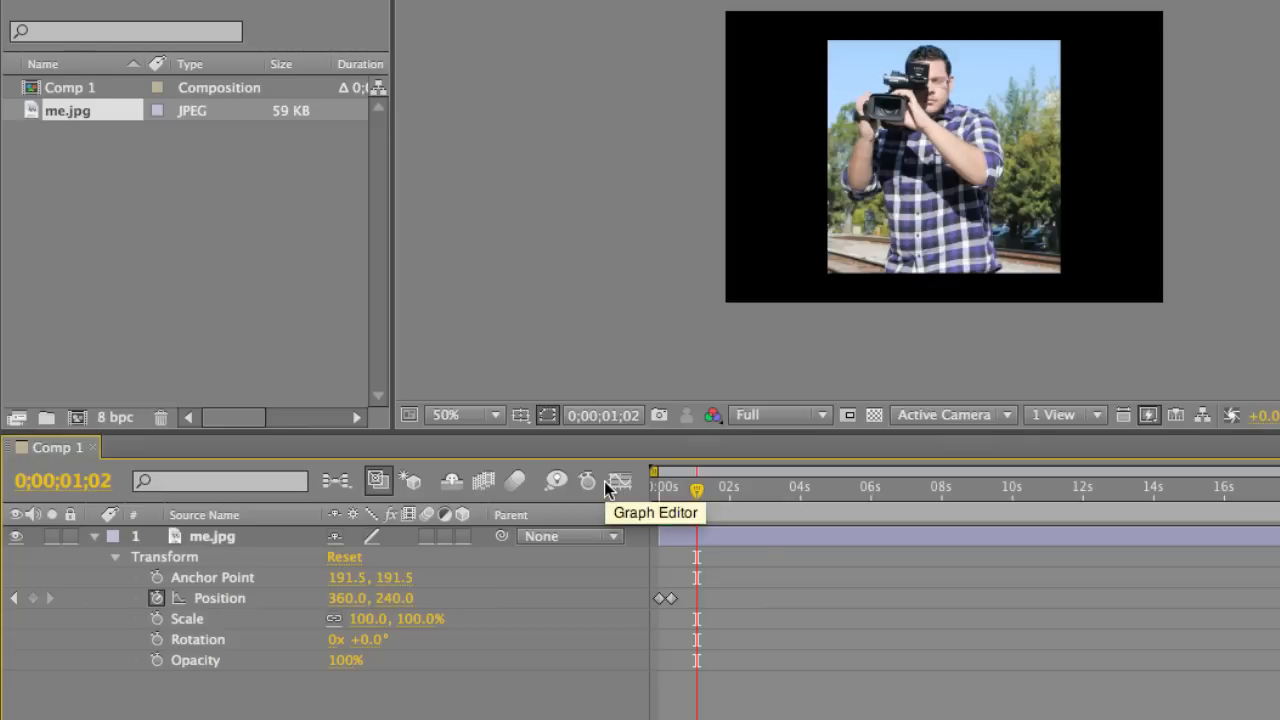
mouse_move(632, 490)
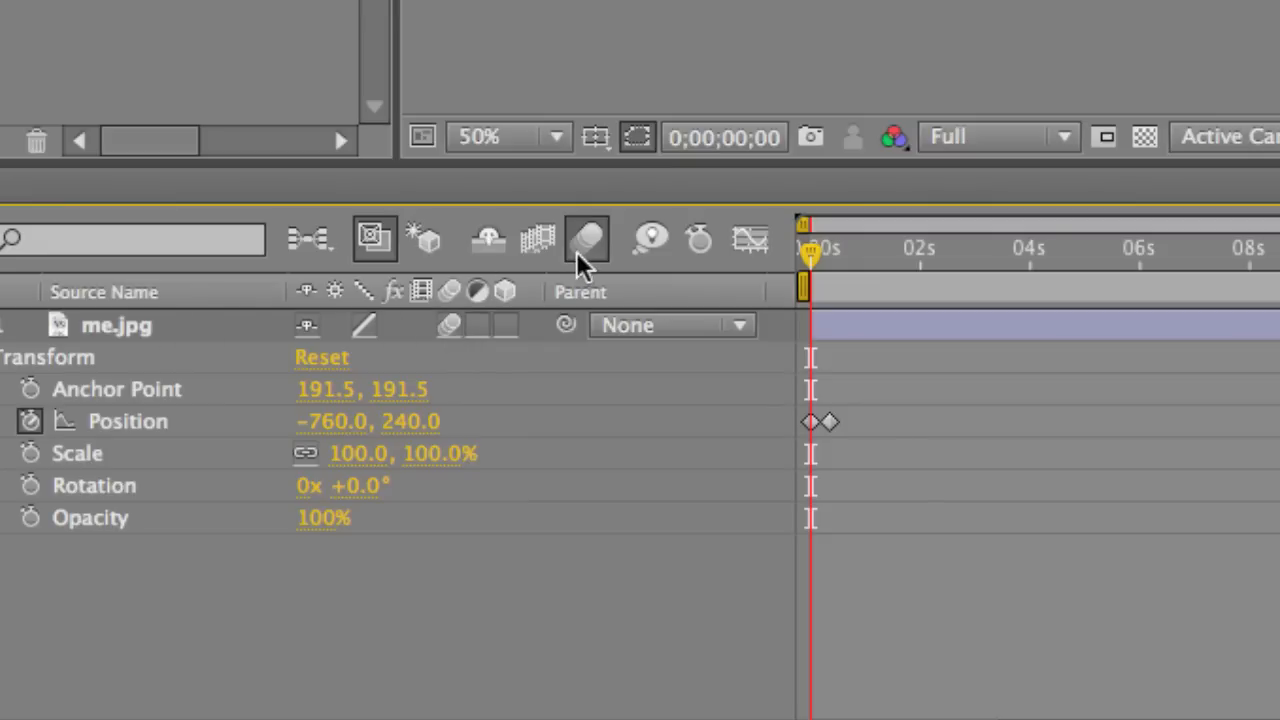
mouse_move(588, 240)
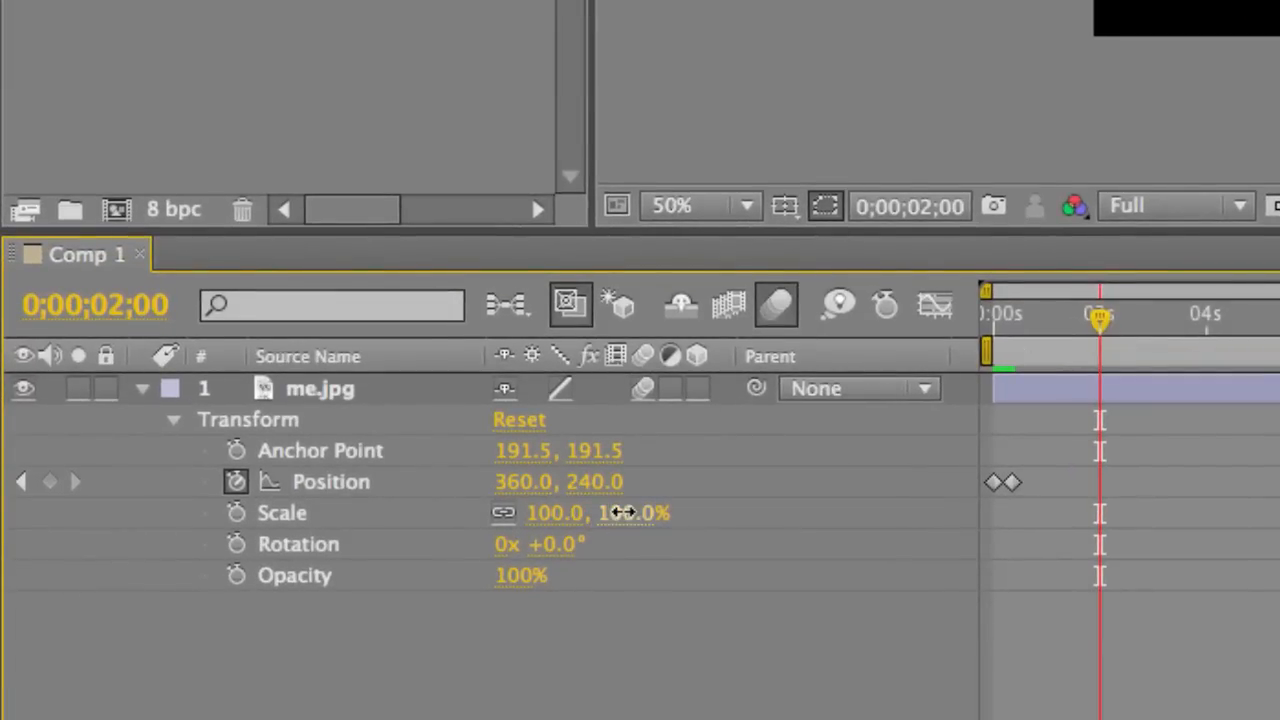
- Scrub me.jpg's Scale down to 62% and enable the Scale stopwatch at 2 seconds
drag(620, 512, 560, 524)
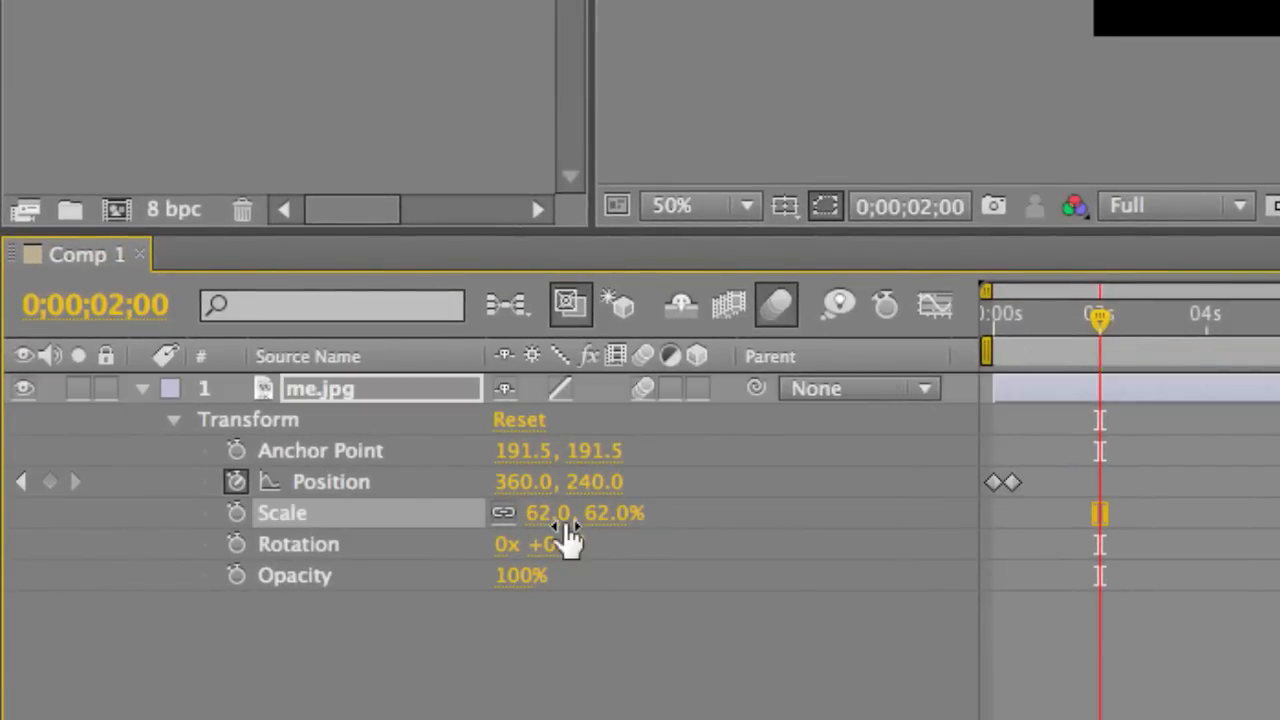
mouse_move(1056, 428)
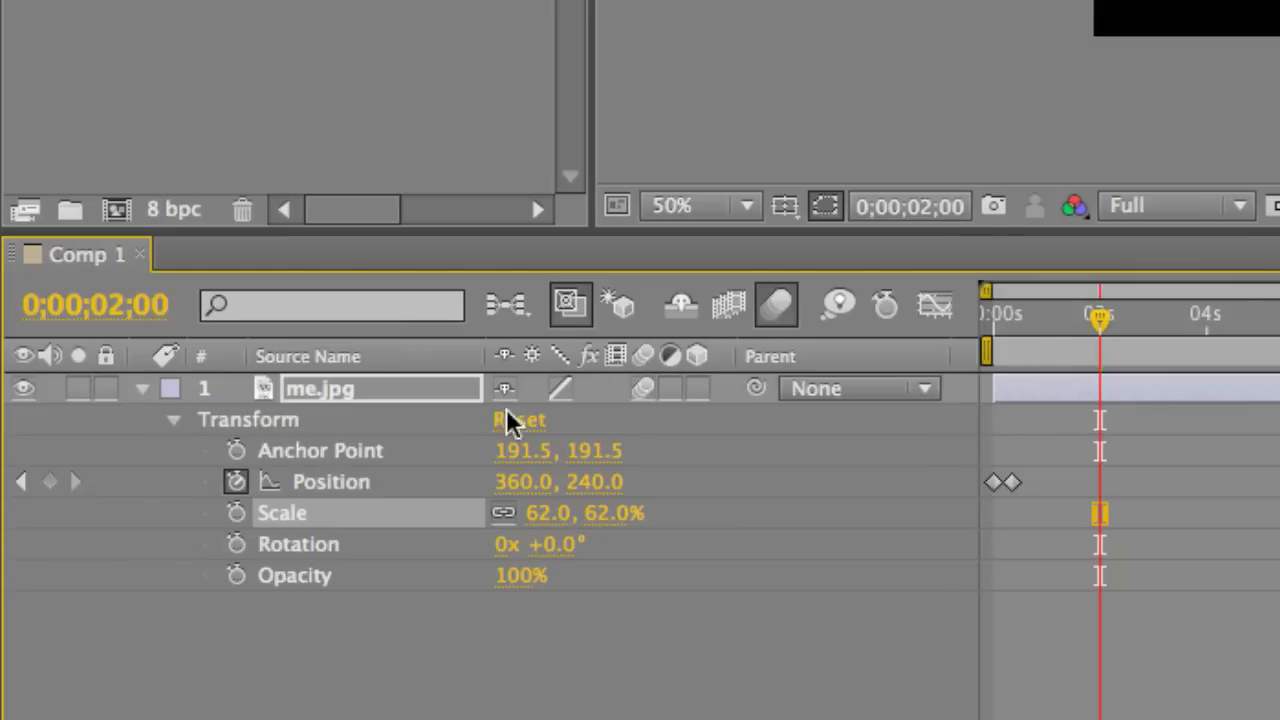
mouse_move(270, 480)
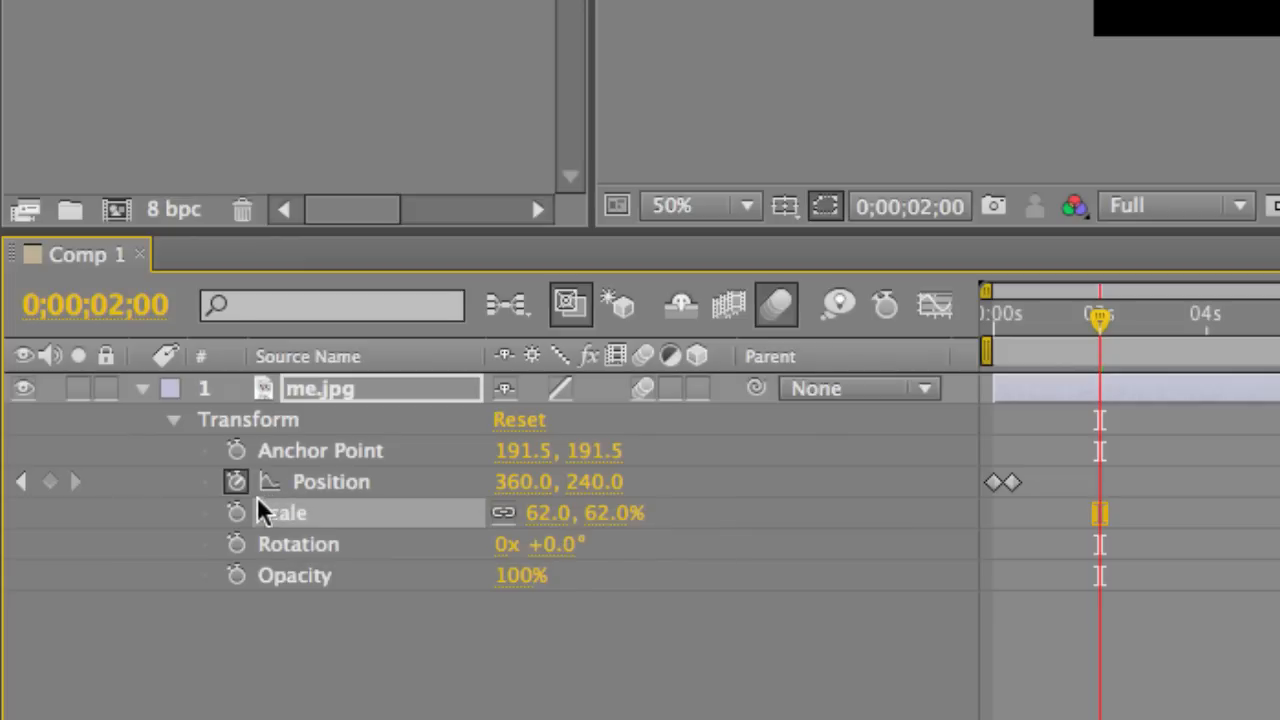
click(236, 512)
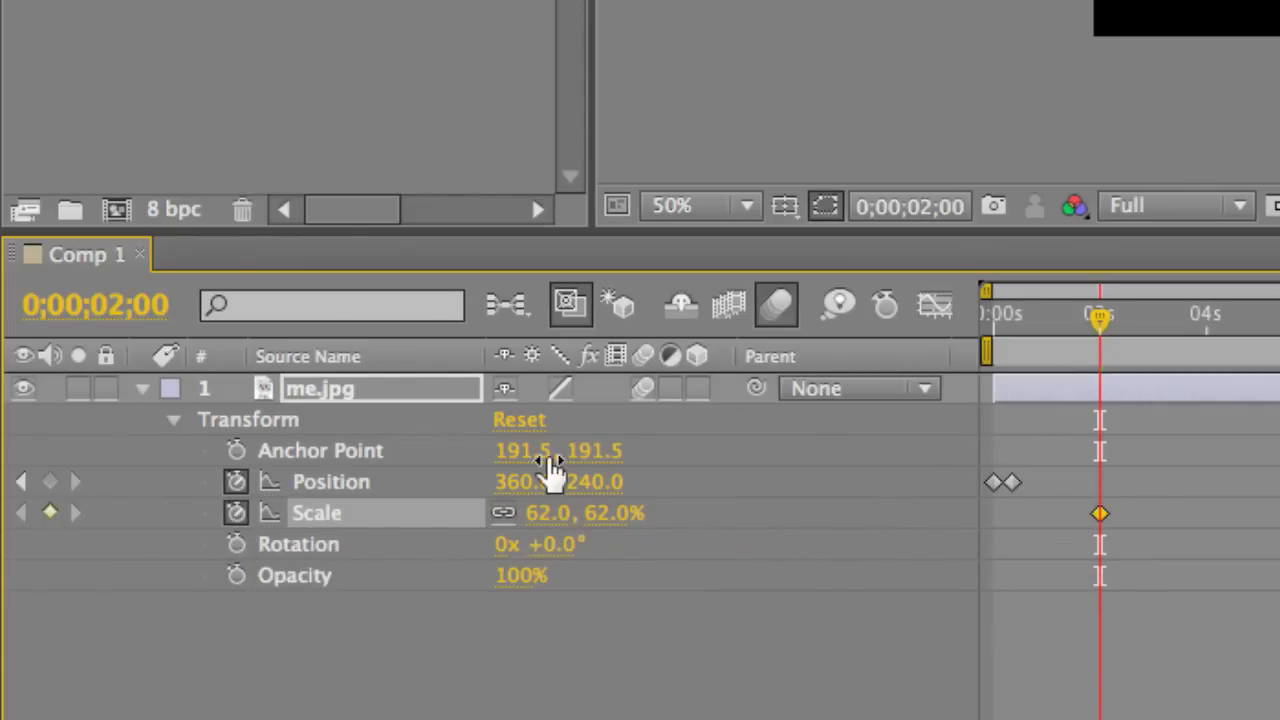
mouse_move(176, 478)
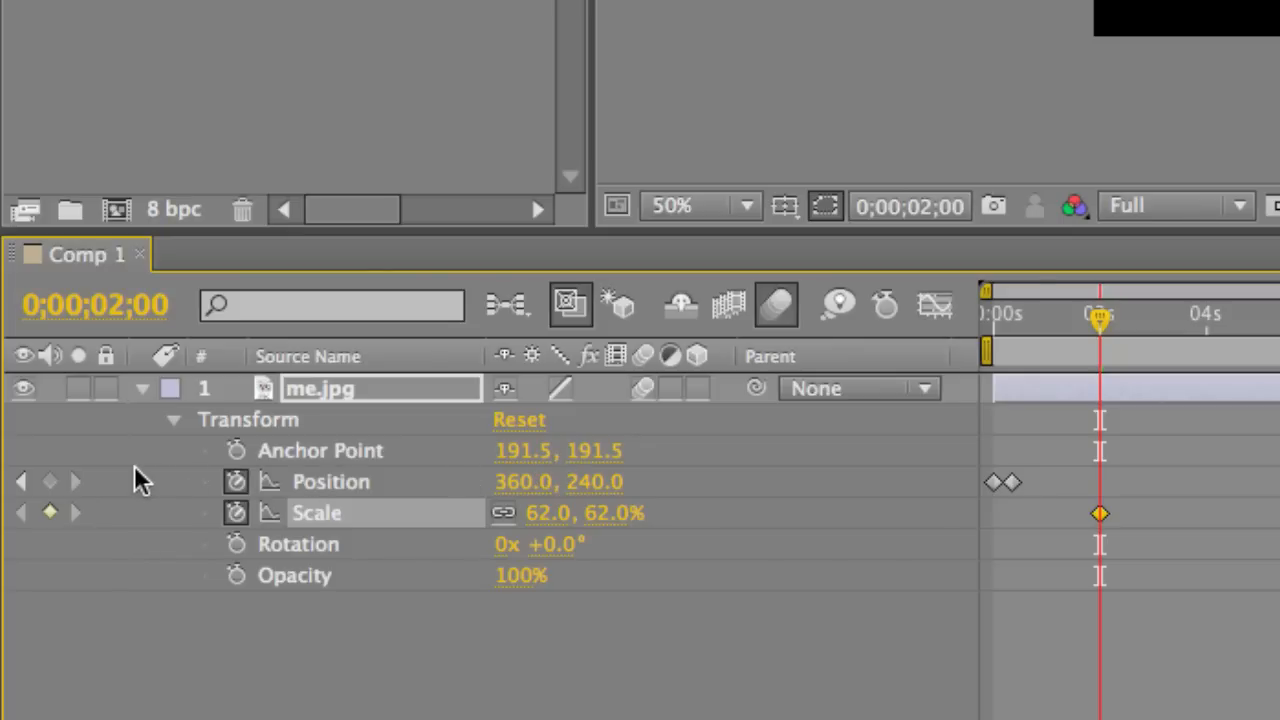
mouse_move(236, 480)
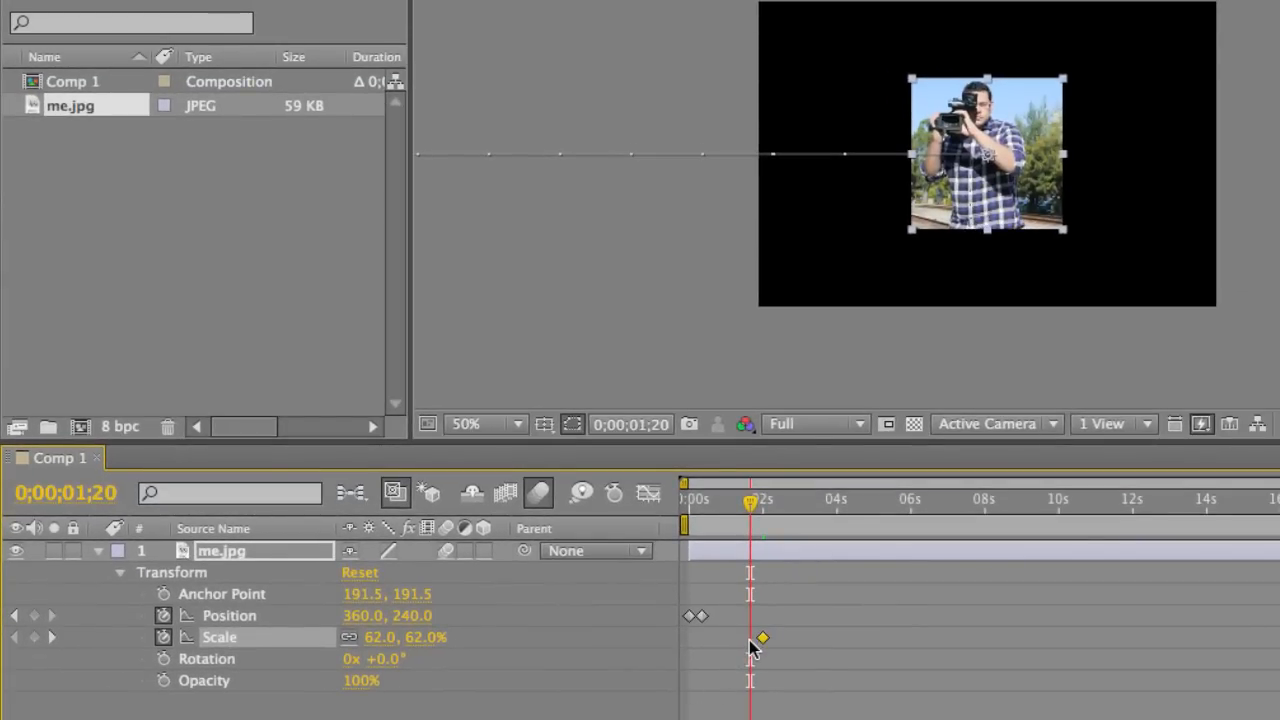
mouse_move(964, 204)
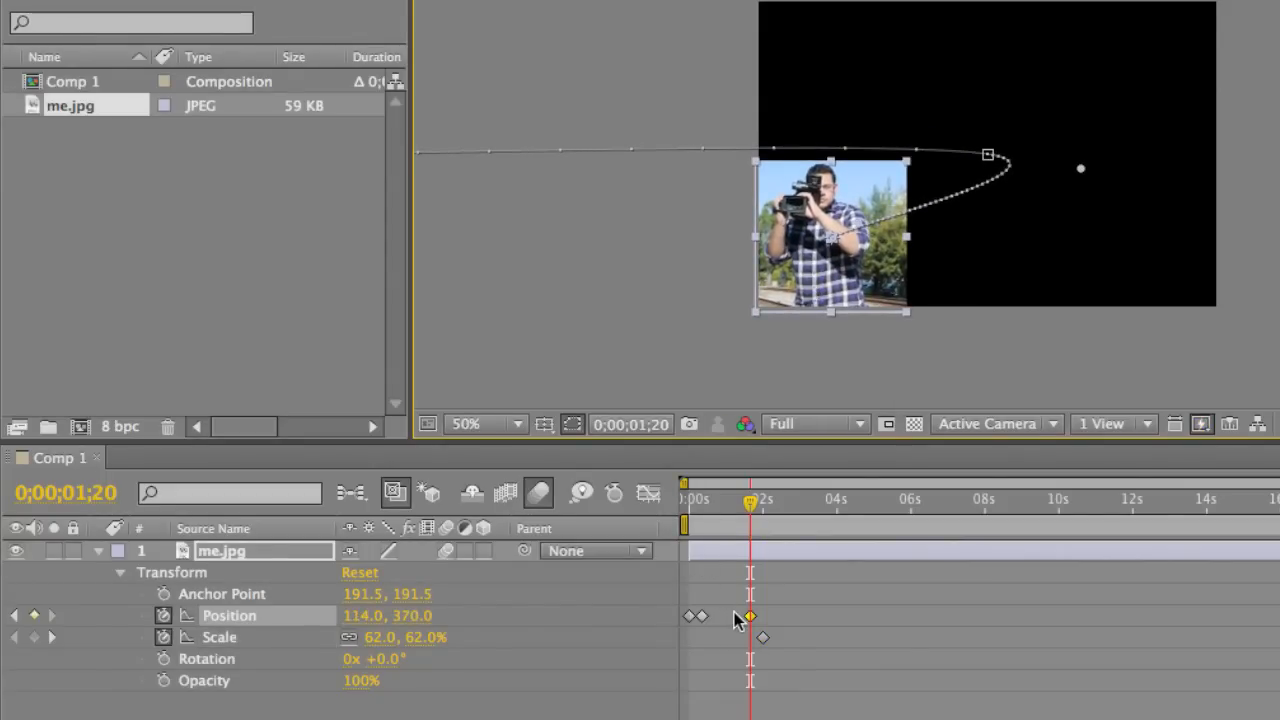
mouse_move(750, 616)
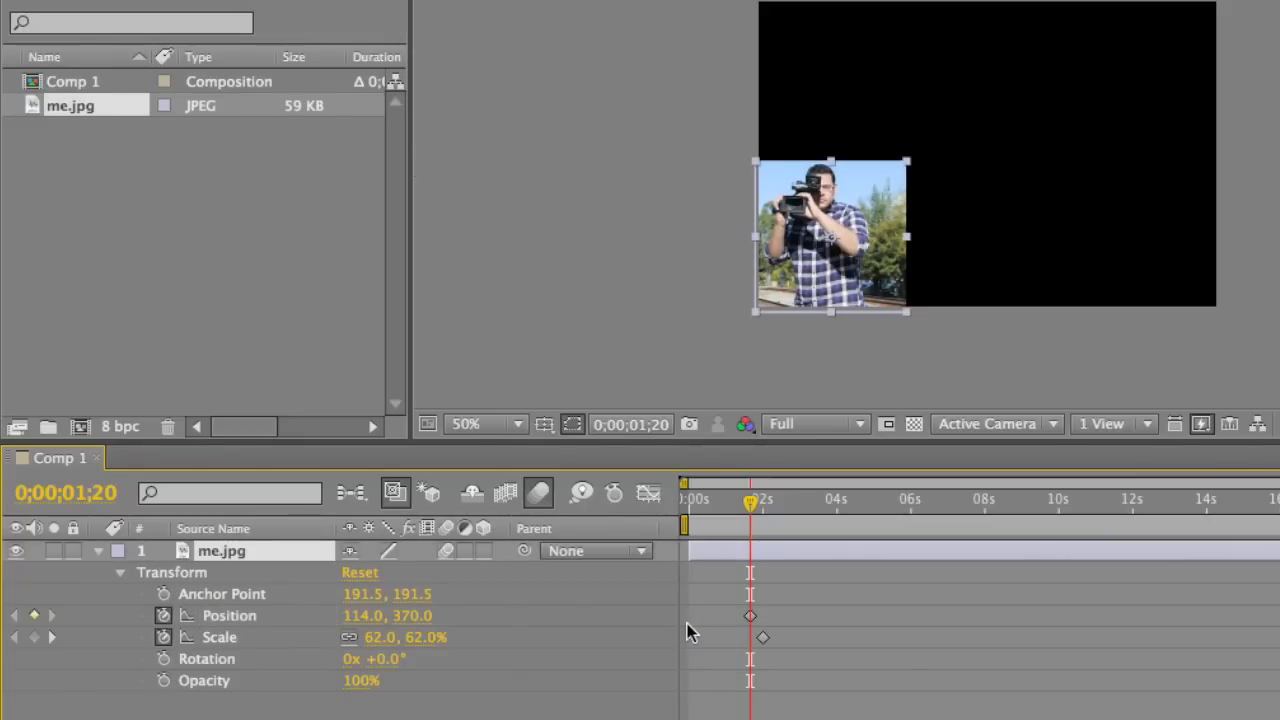
mouse_move(764, 564)
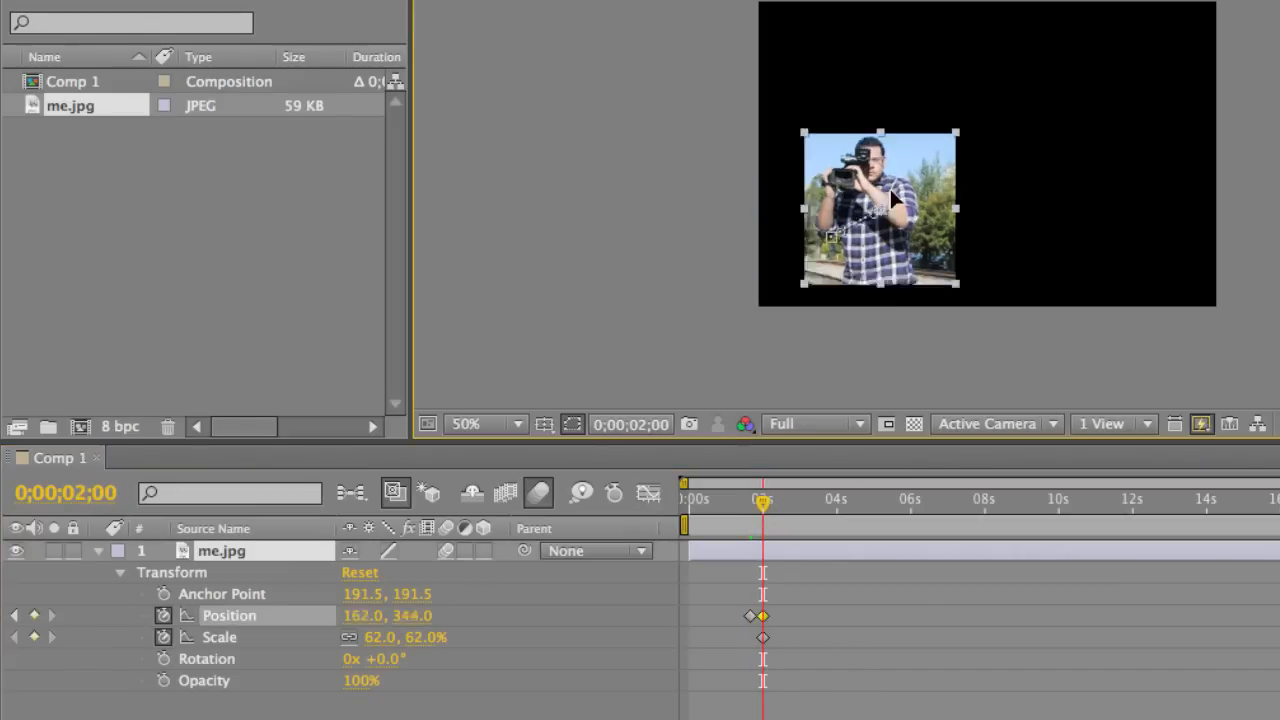
drag(880, 210, 1140, 80)
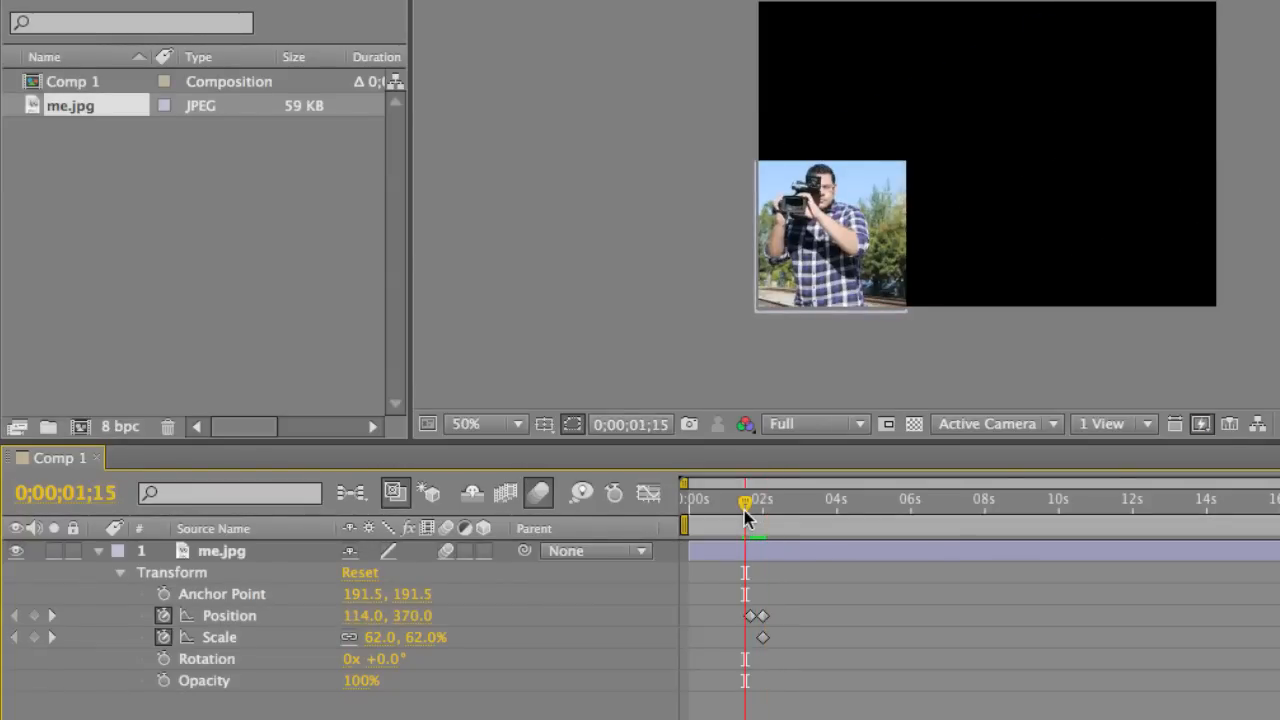
drag(744, 504, 750, 504)
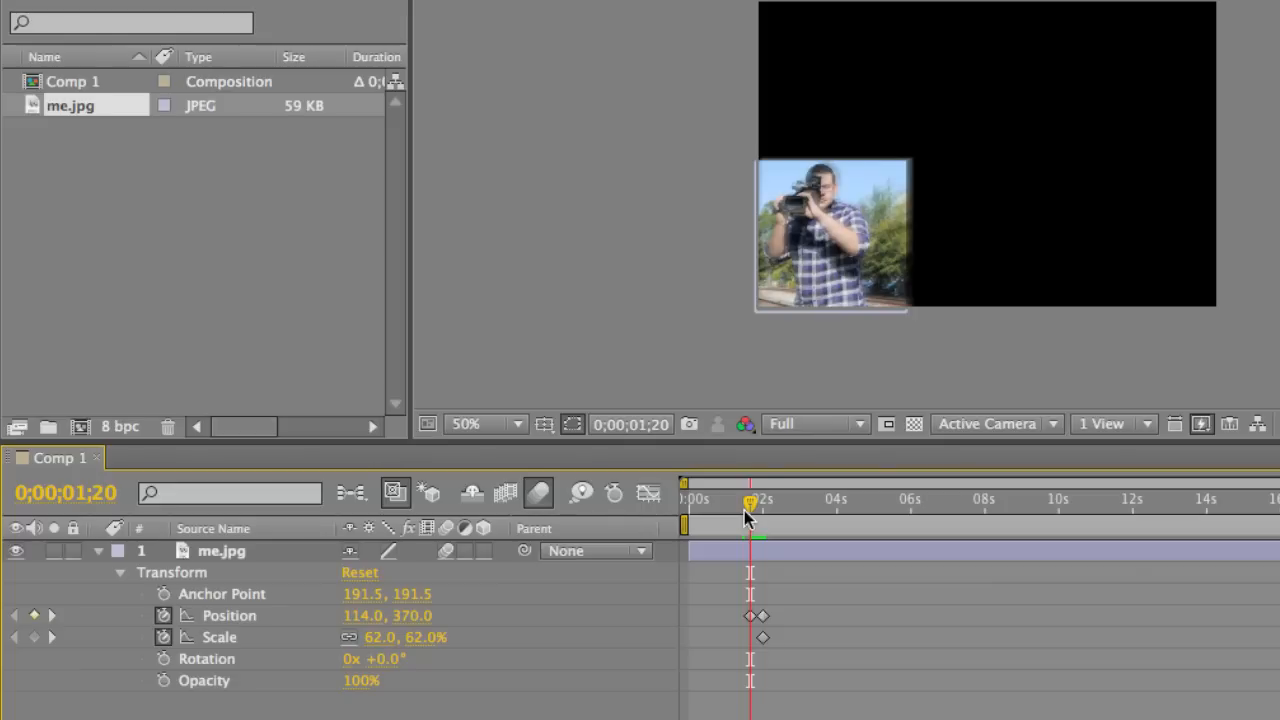
mouse_move(496, 632)
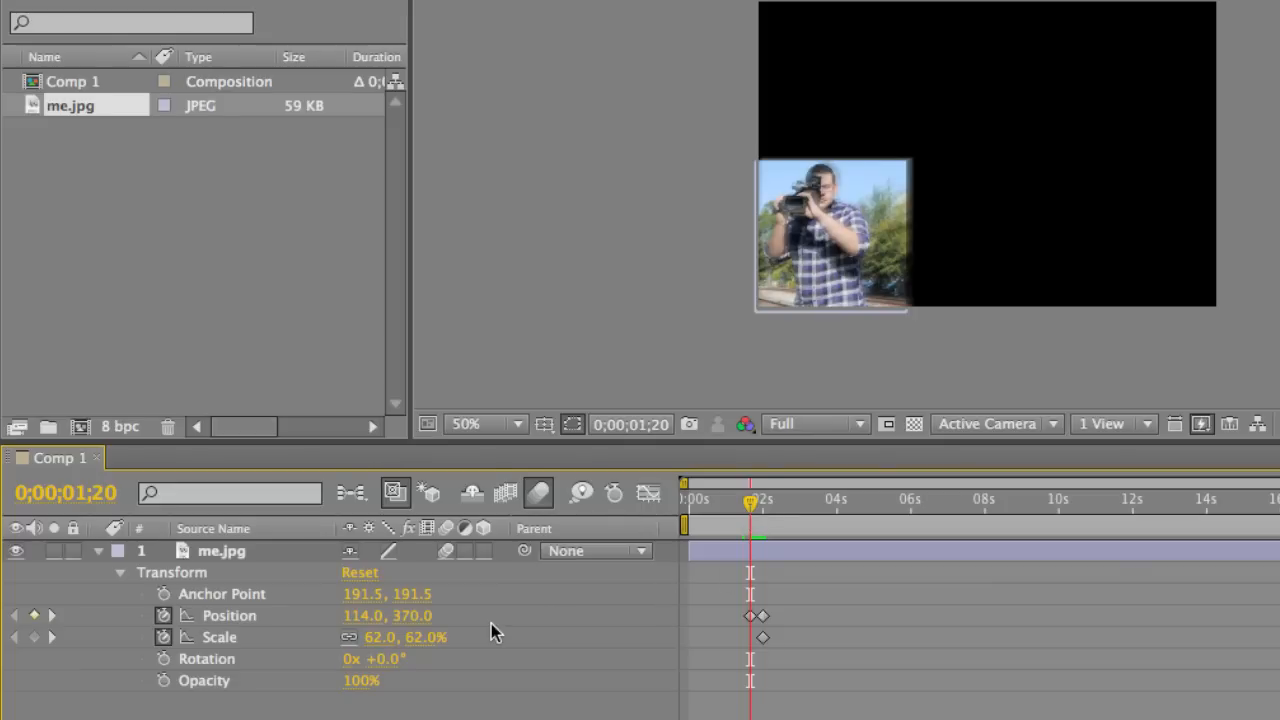
mouse_move(420, 644)
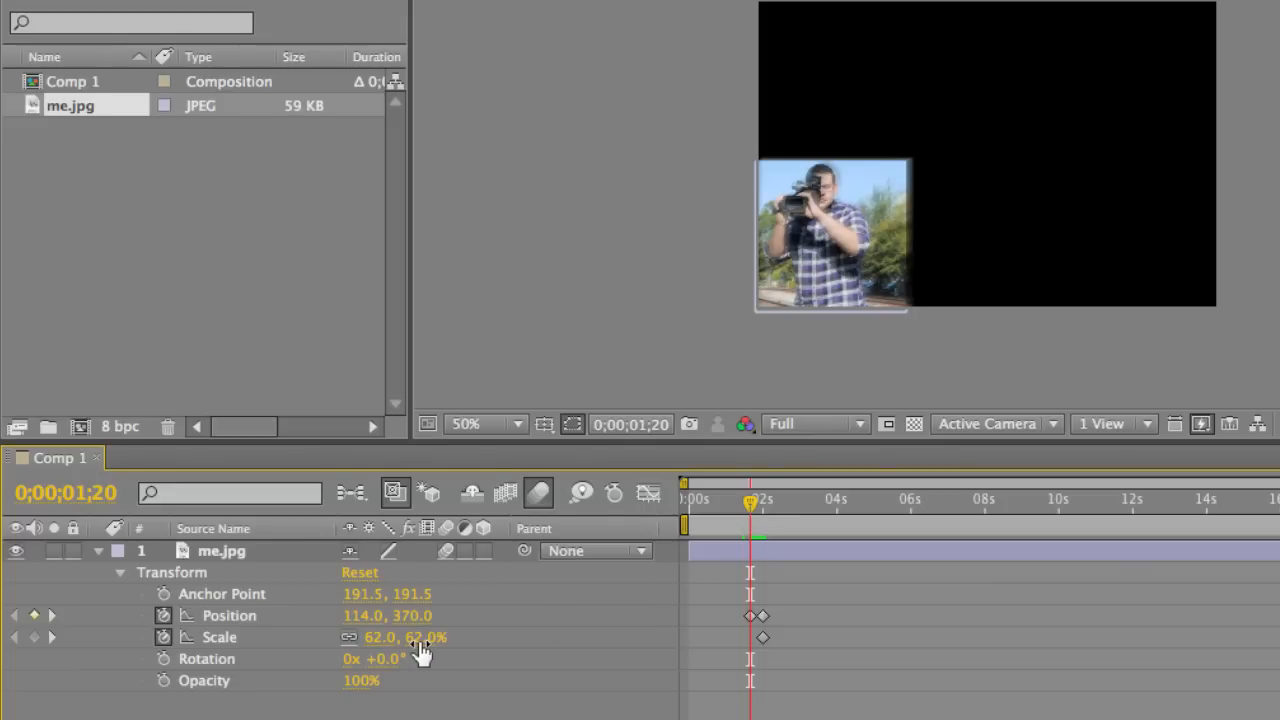
drag(404, 636, 404, 636)
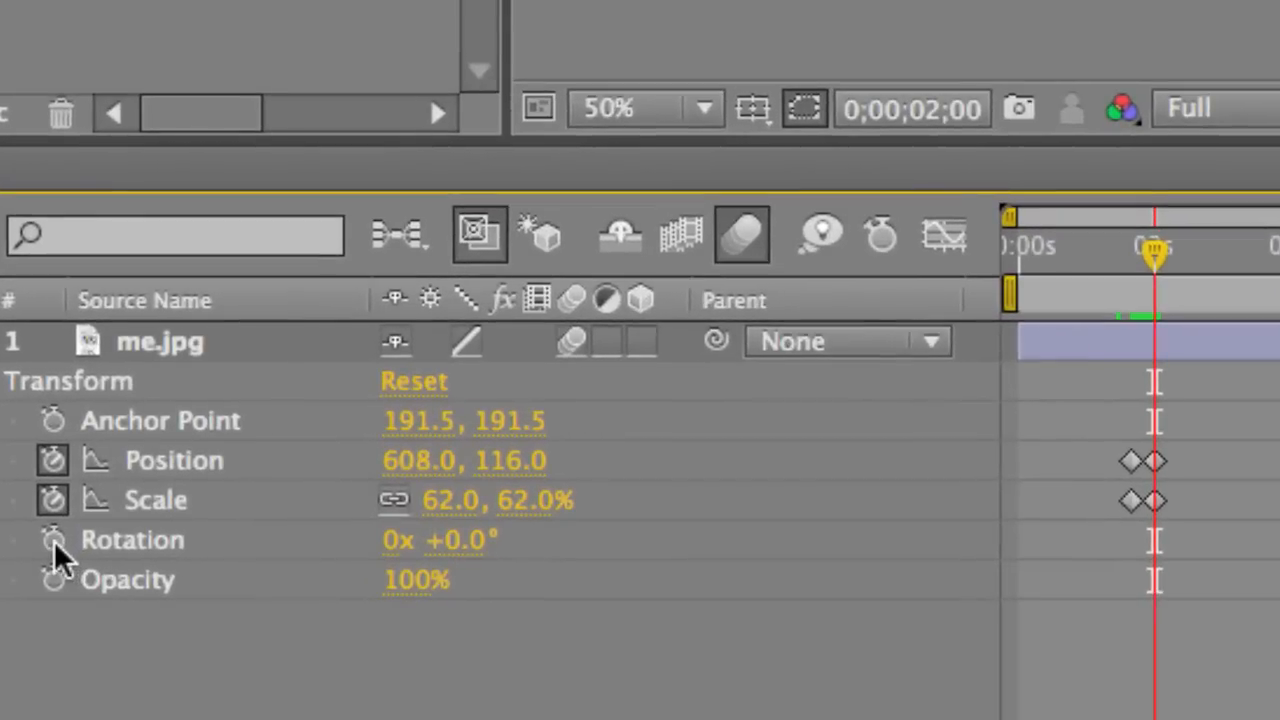
mouse_move(52, 540)
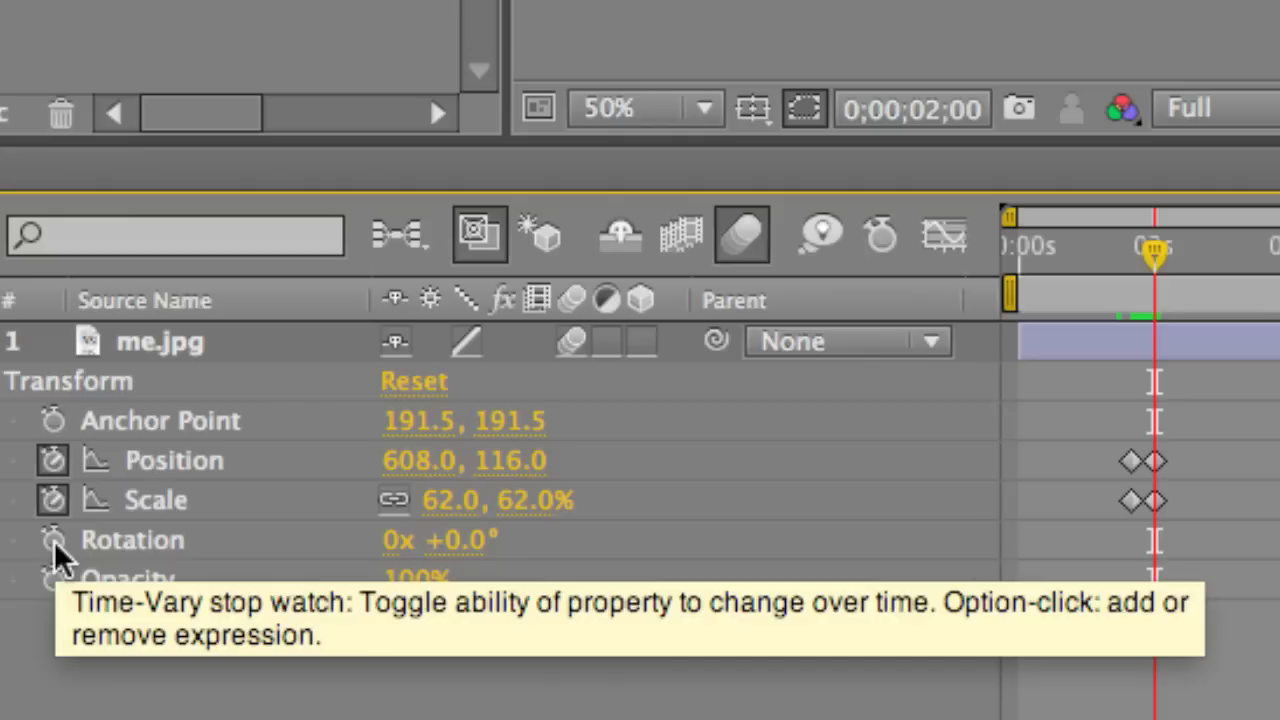
- Enable the Rotation stopwatch and scrub the angle back to 0° at 1:20, then edit the value directly
click(52, 540)
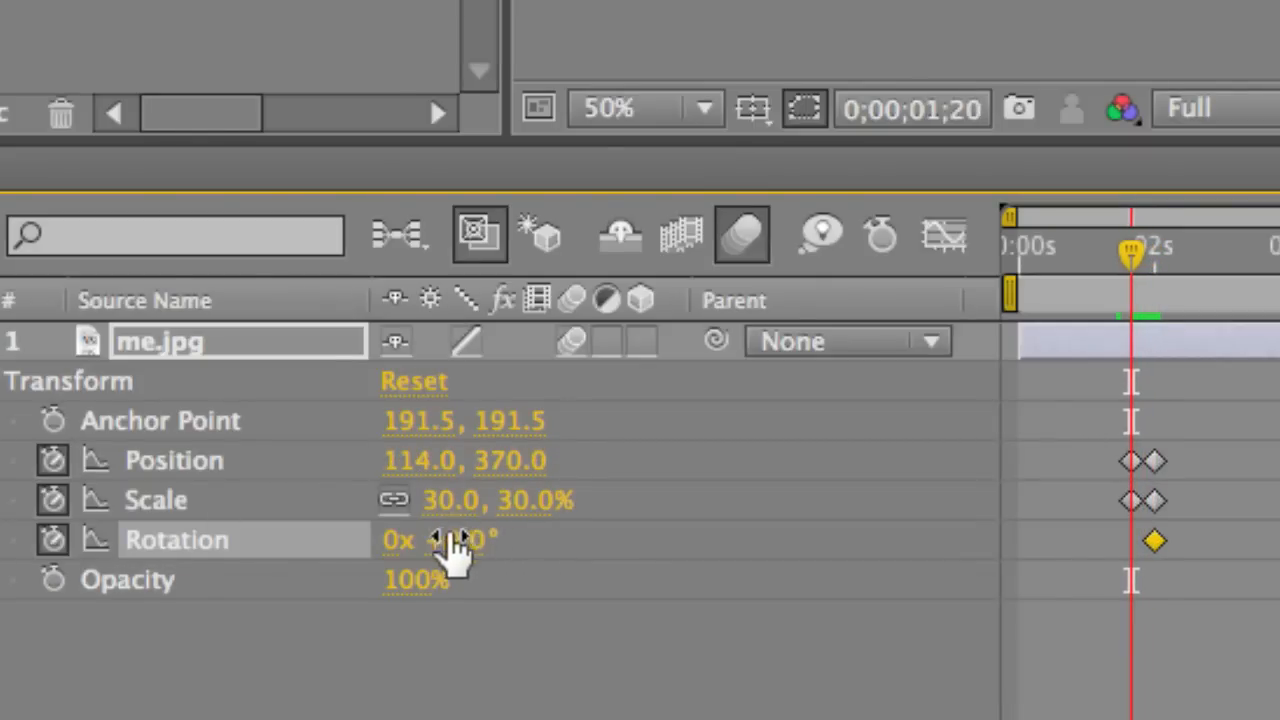
drag(450, 540, 516, 540)
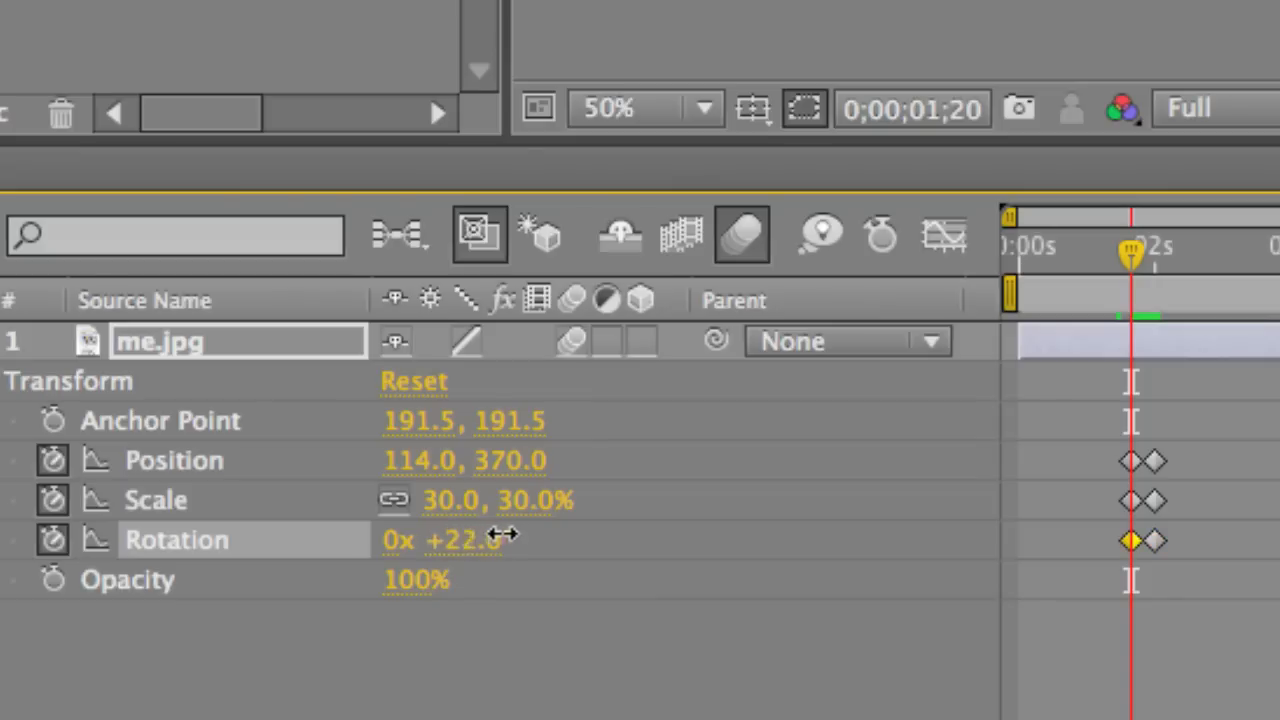
drag(456, 540, 580, 528)
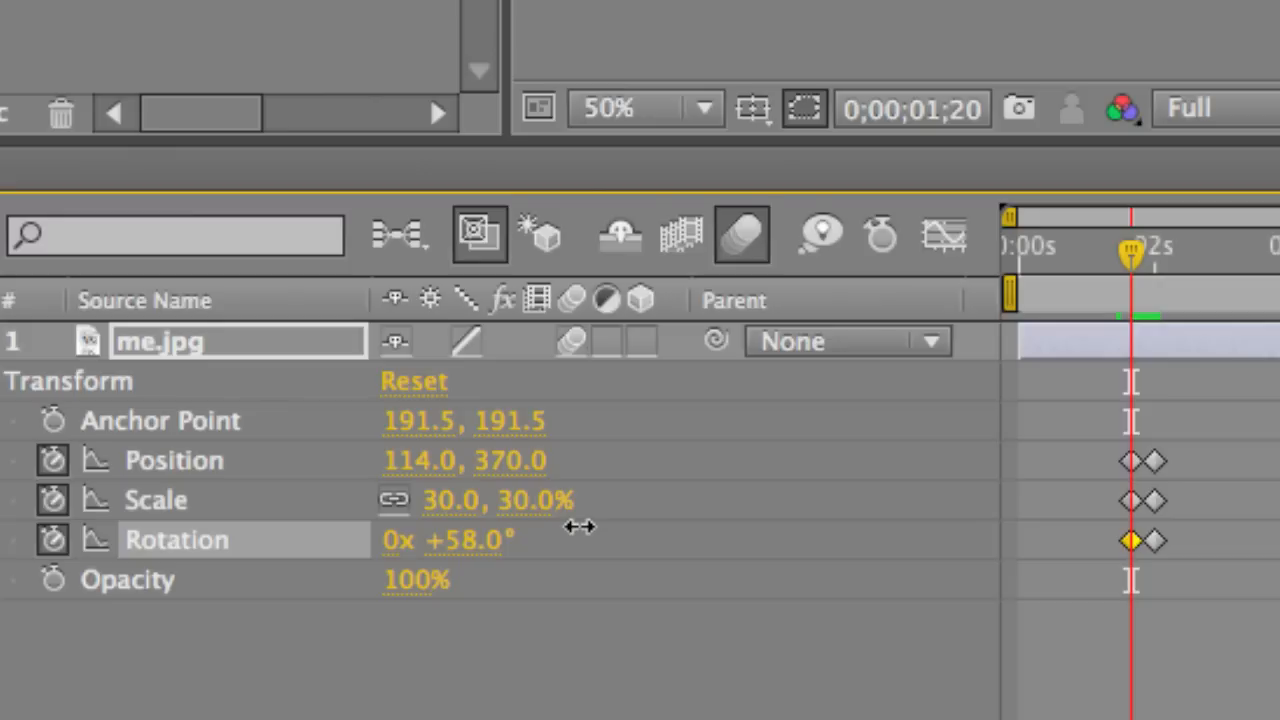
drag(580, 528, 484, 528)
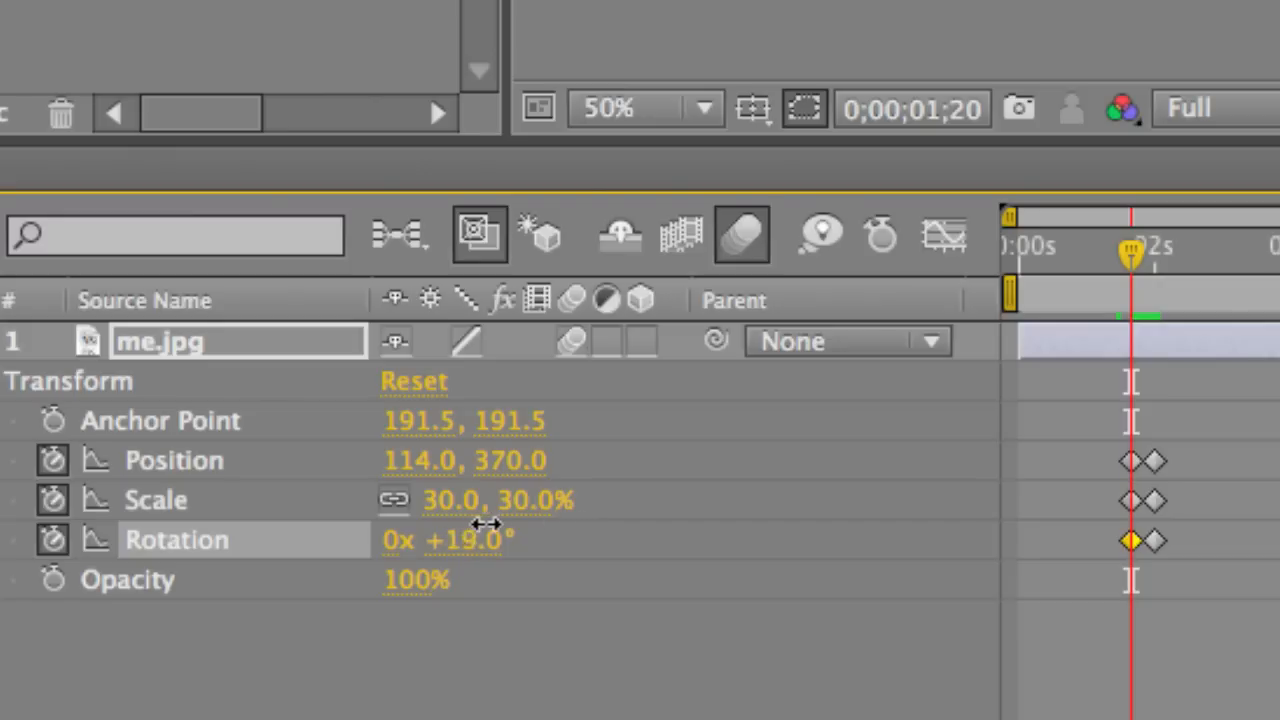
drag(460, 540, 520, 540)
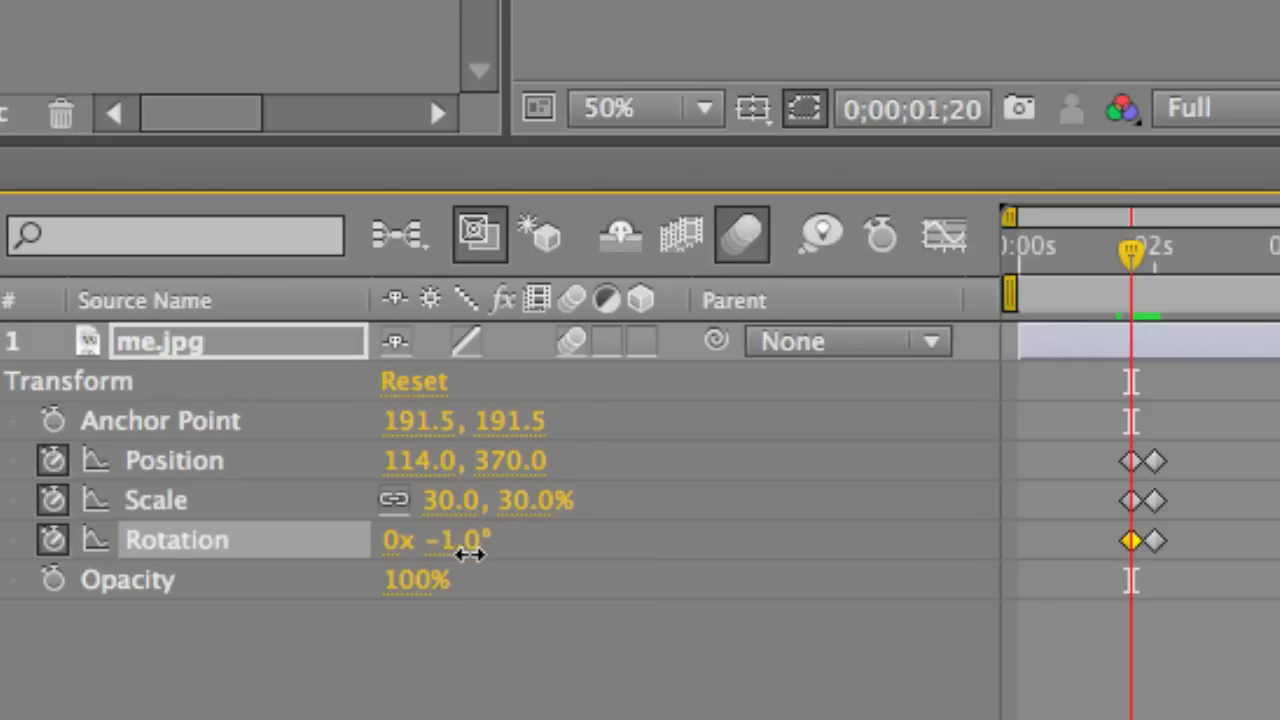
drag(460, 540, 444, 540)
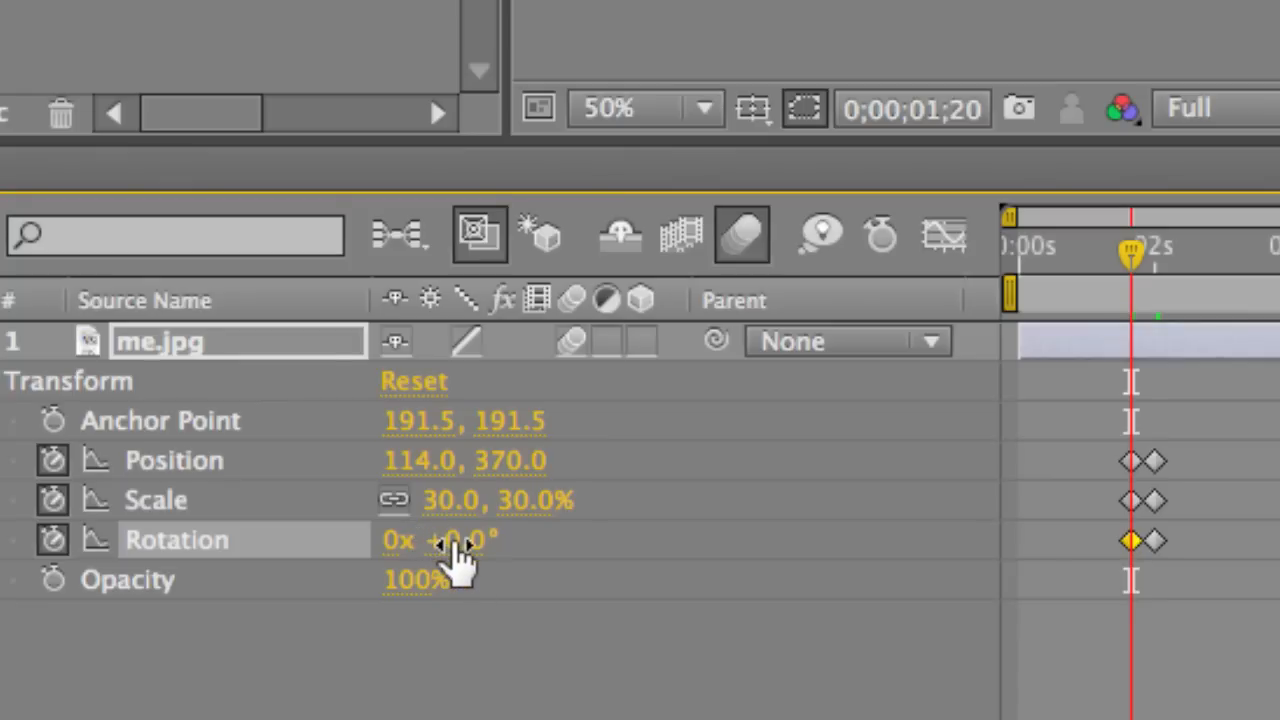
click(464, 540)
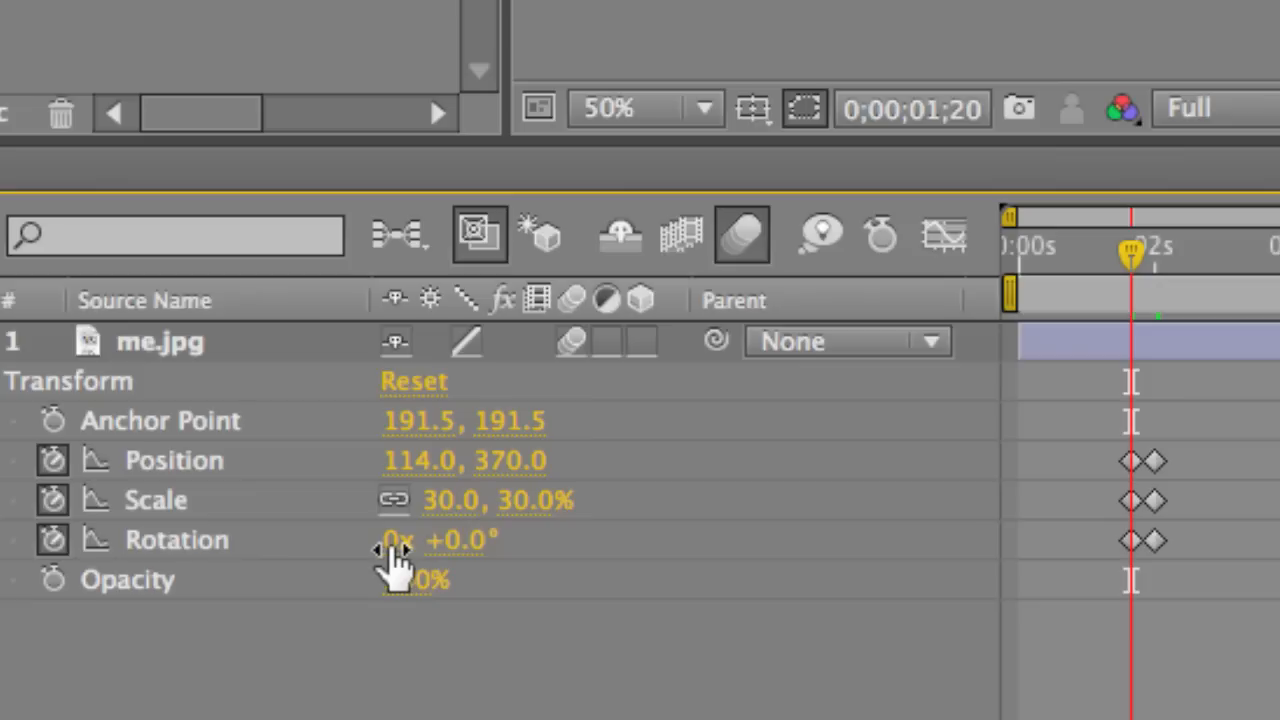
click(430, 540)
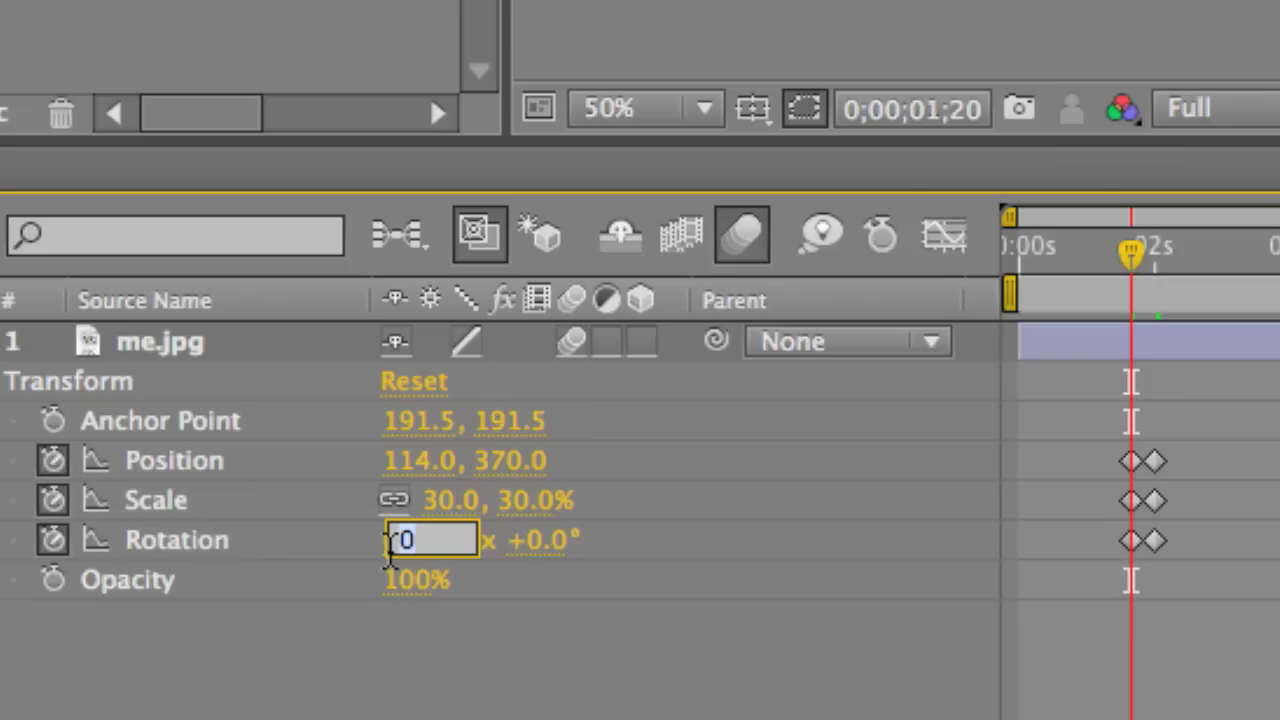